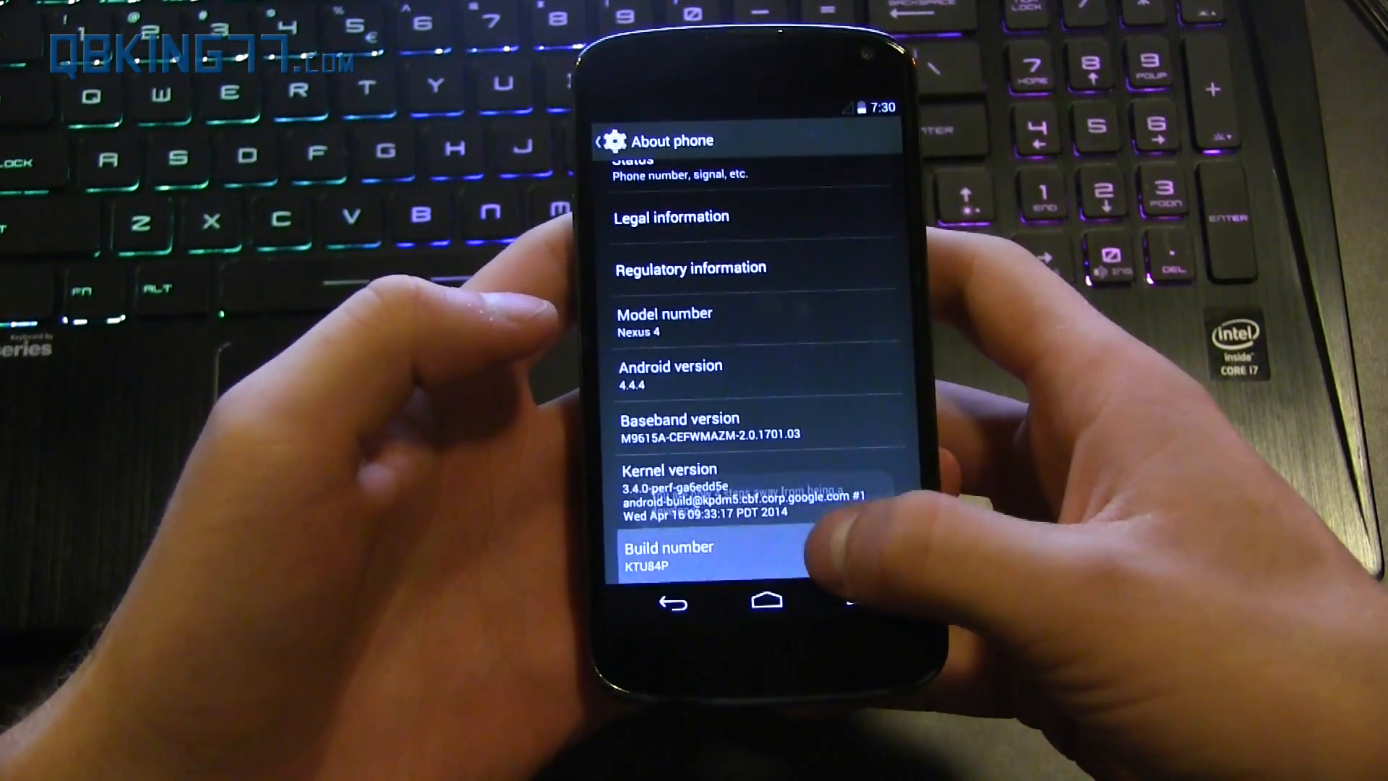
# Step: Unlock Developer options from About phone and enable USB debugging on the Nexus 4
pyautogui.click(717, 554)
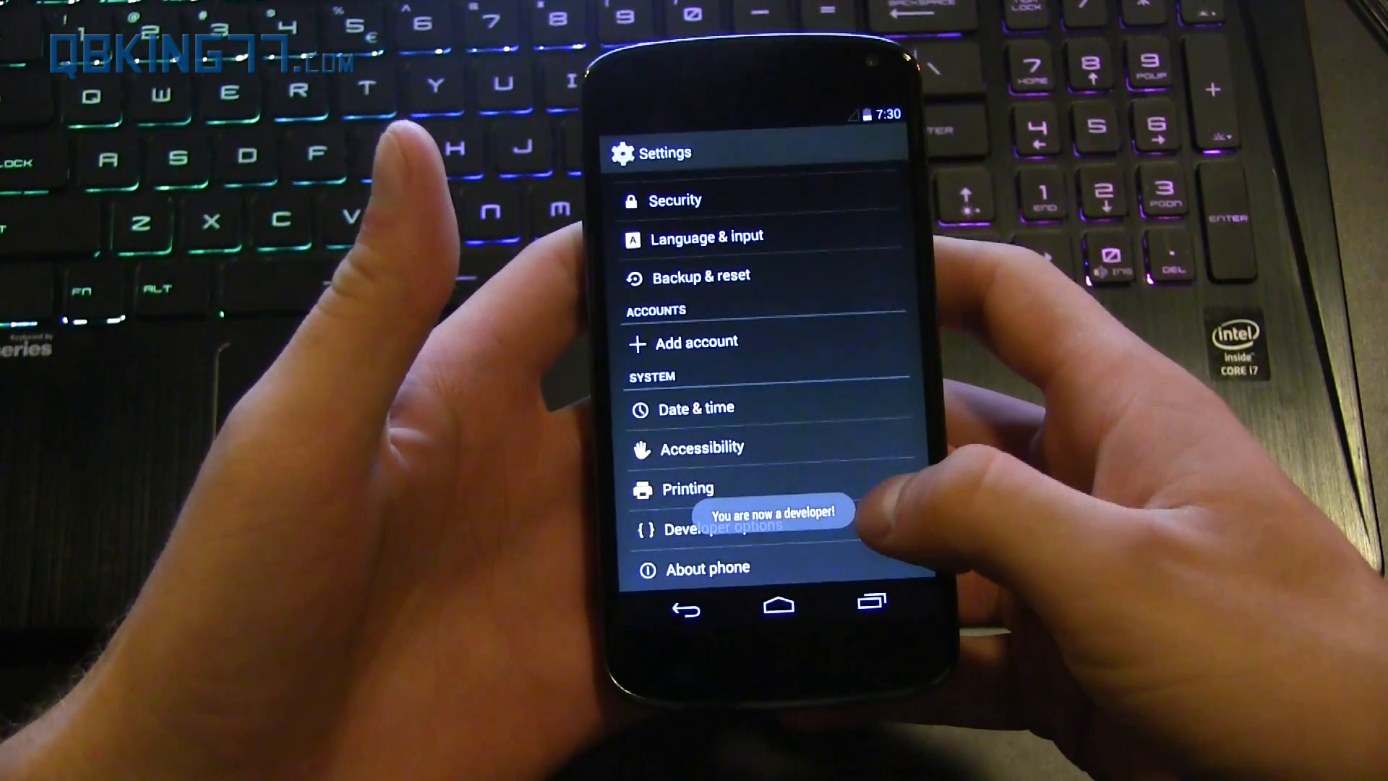
pyautogui.click(722, 524)
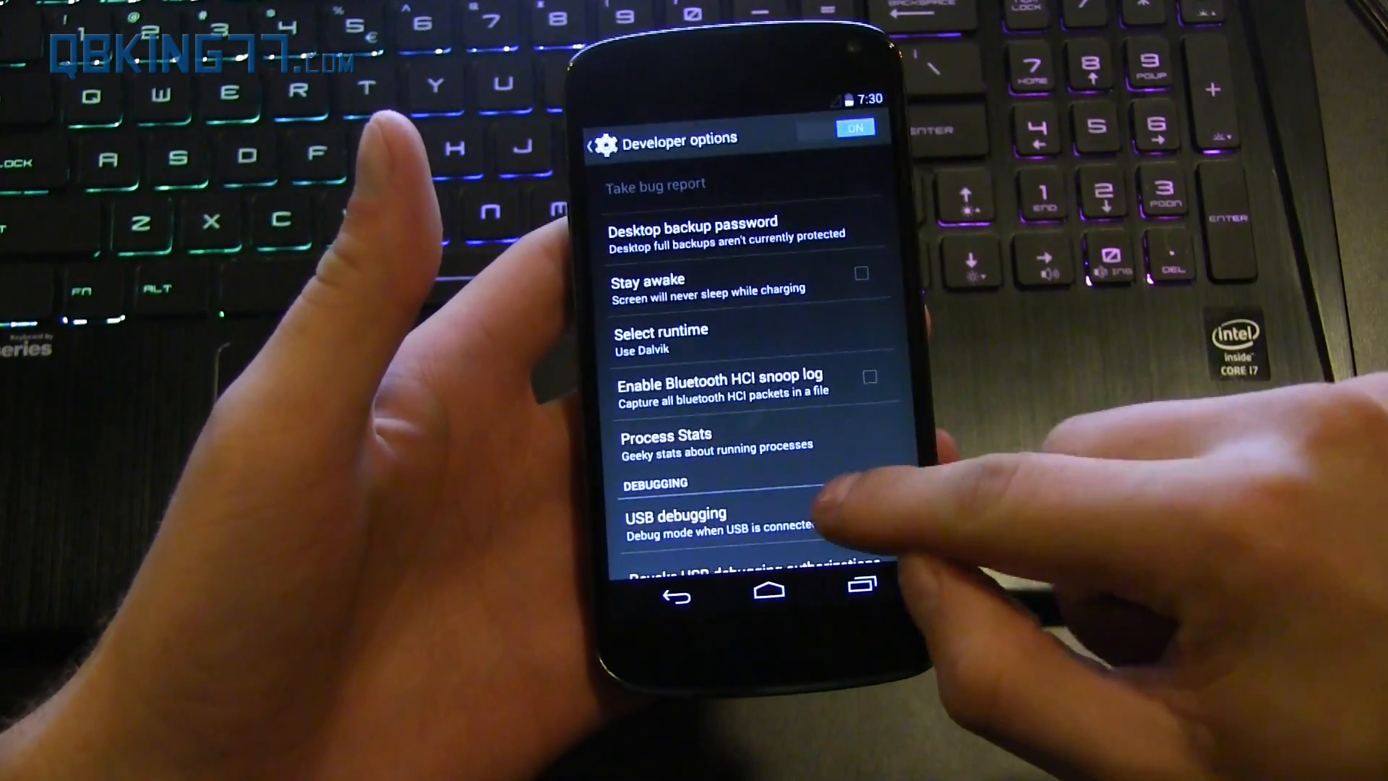
pyautogui.click(881, 502)
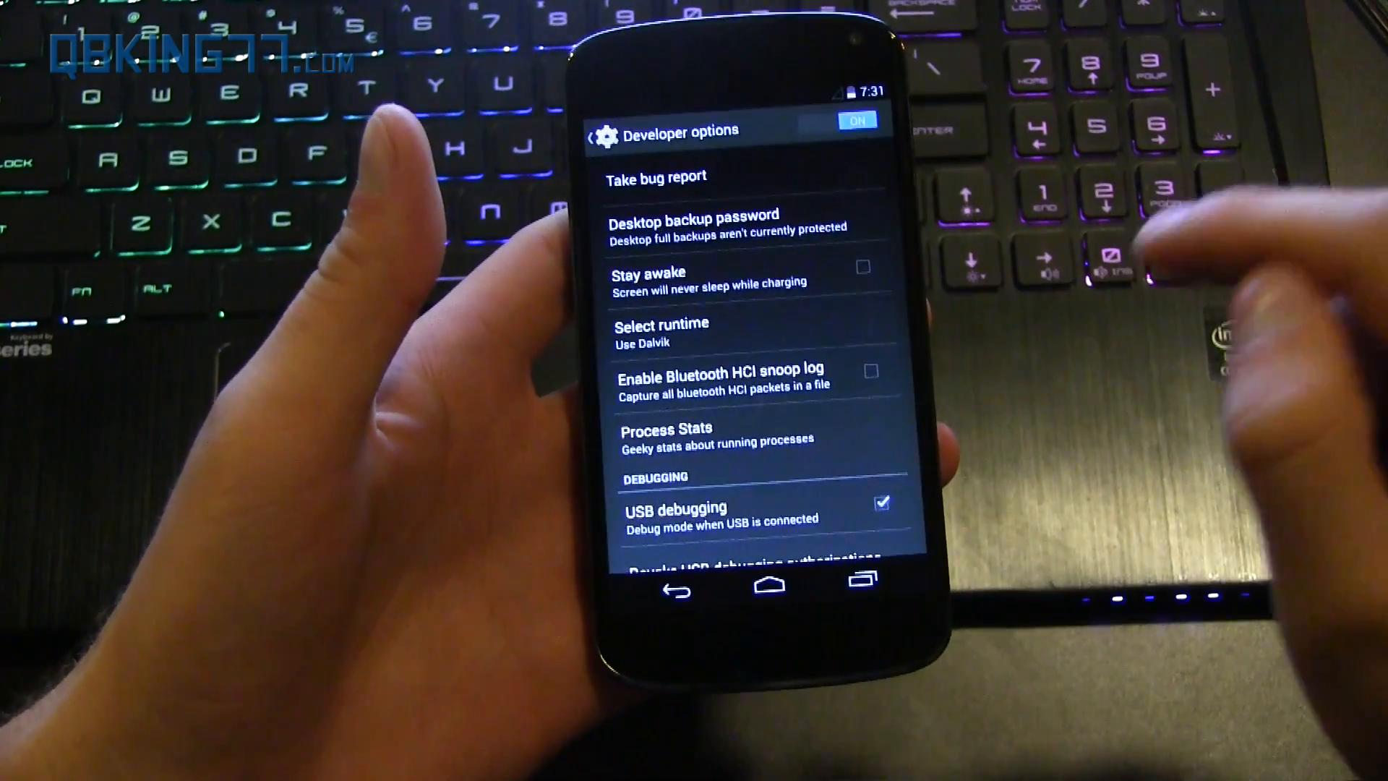
pyautogui.click(767, 583)
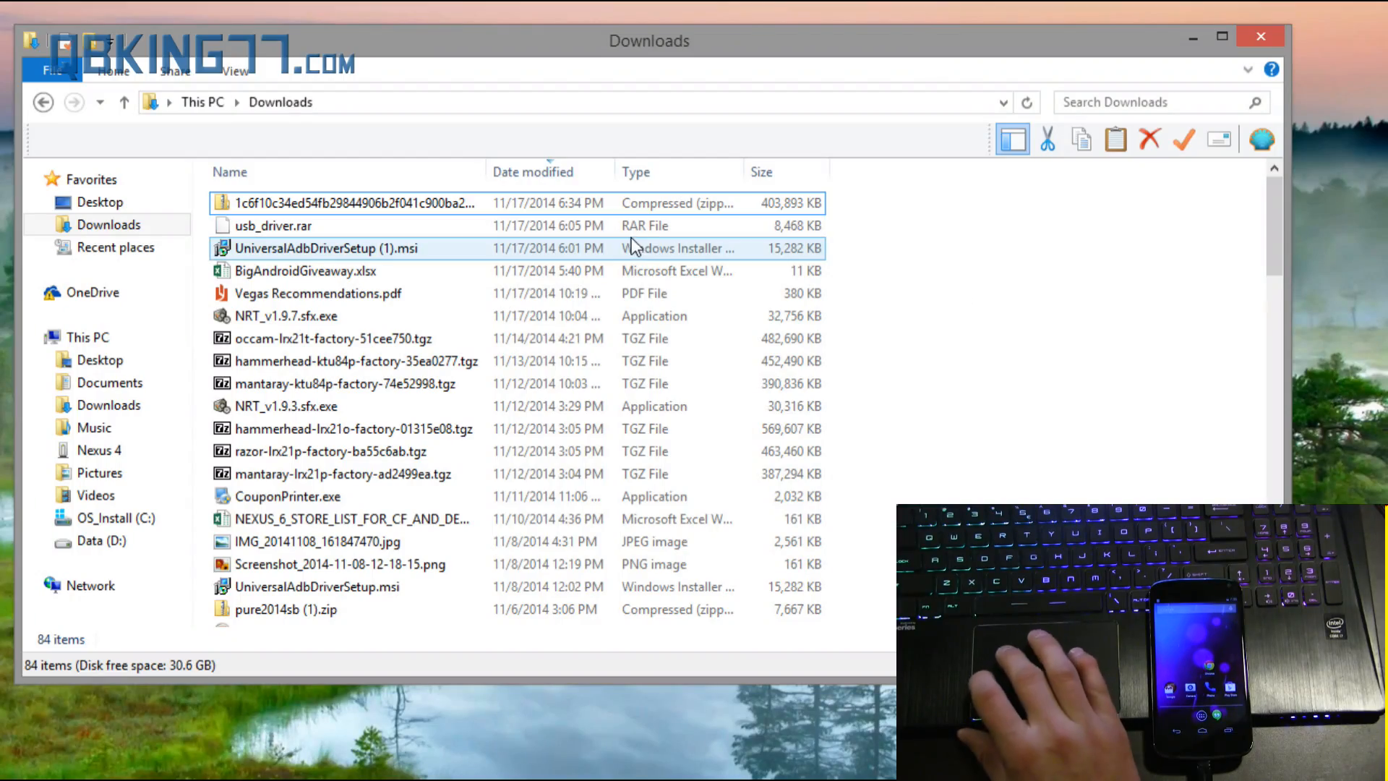
# Step: Select the 394 MB OTA zip in Downloads and cut it for moving
pyautogui.click(346, 203)
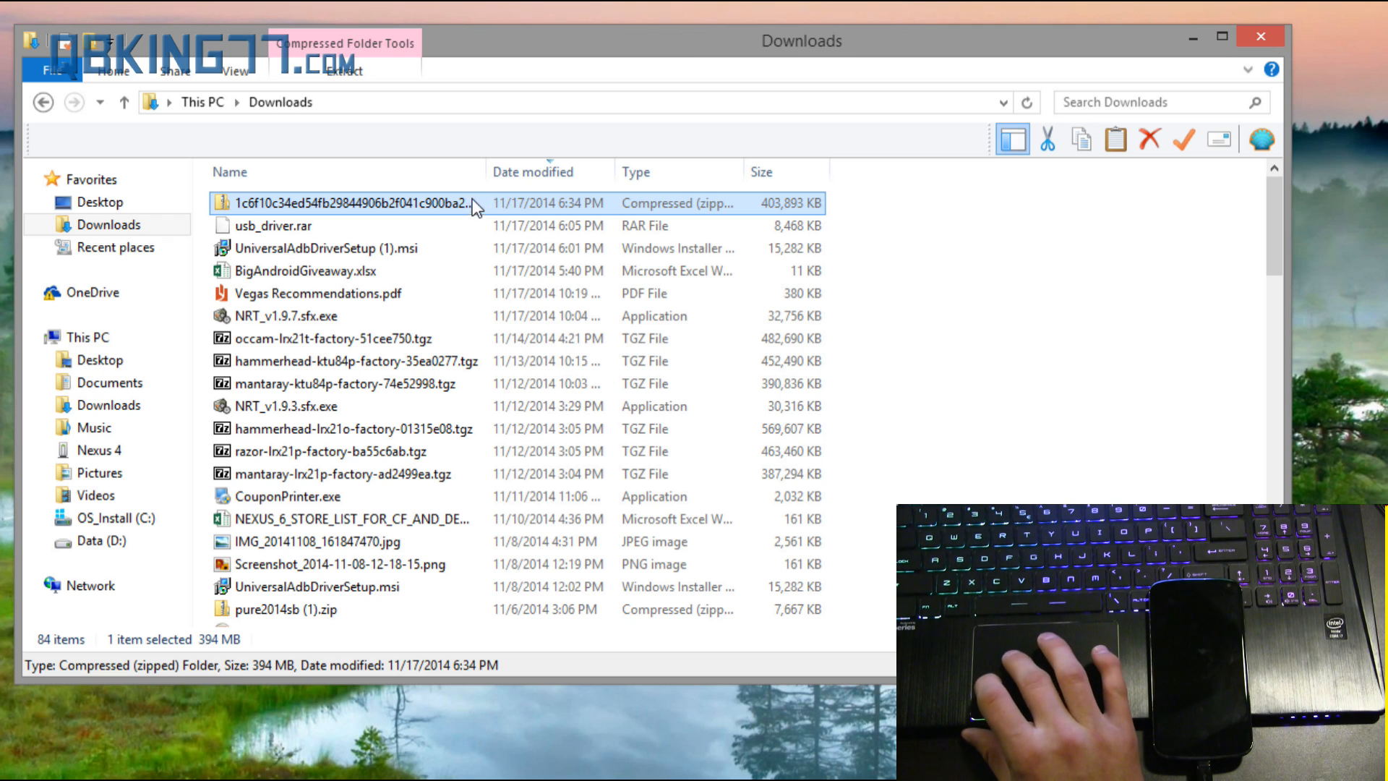
pyautogui.click(345, 204)
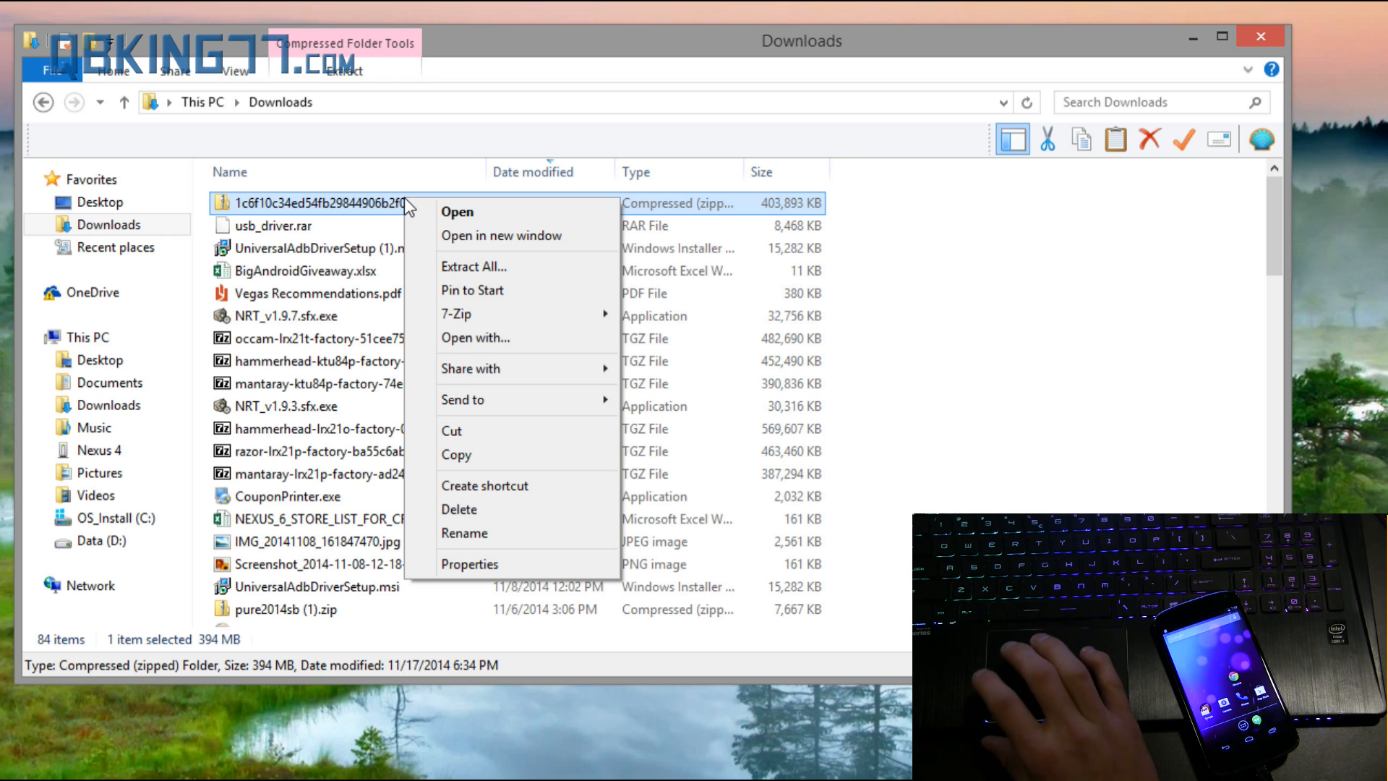
pyautogui.moveTo(518, 428)
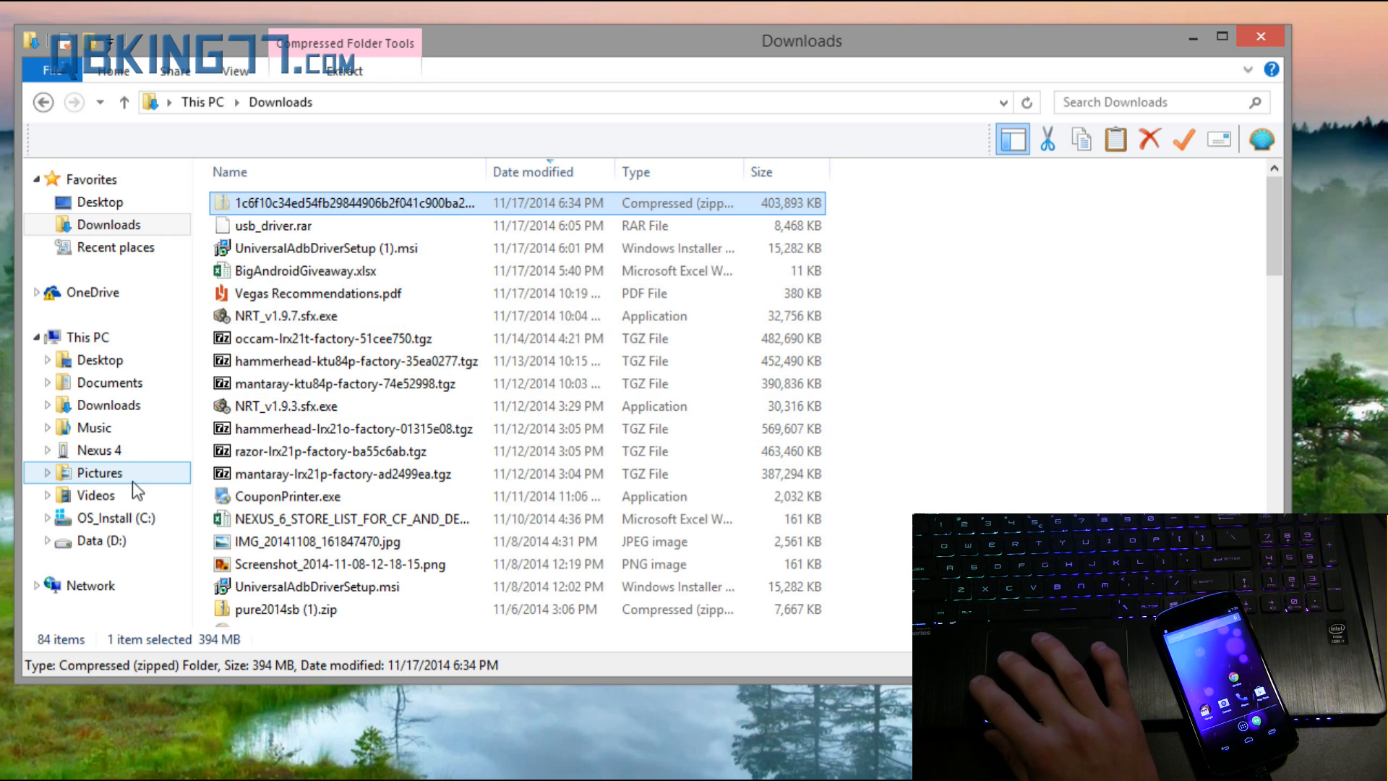
# Step: Navigate to D:\android-sdk-windows\platform-tools and paste the OTA zip there
pyautogui.click(103, 539)
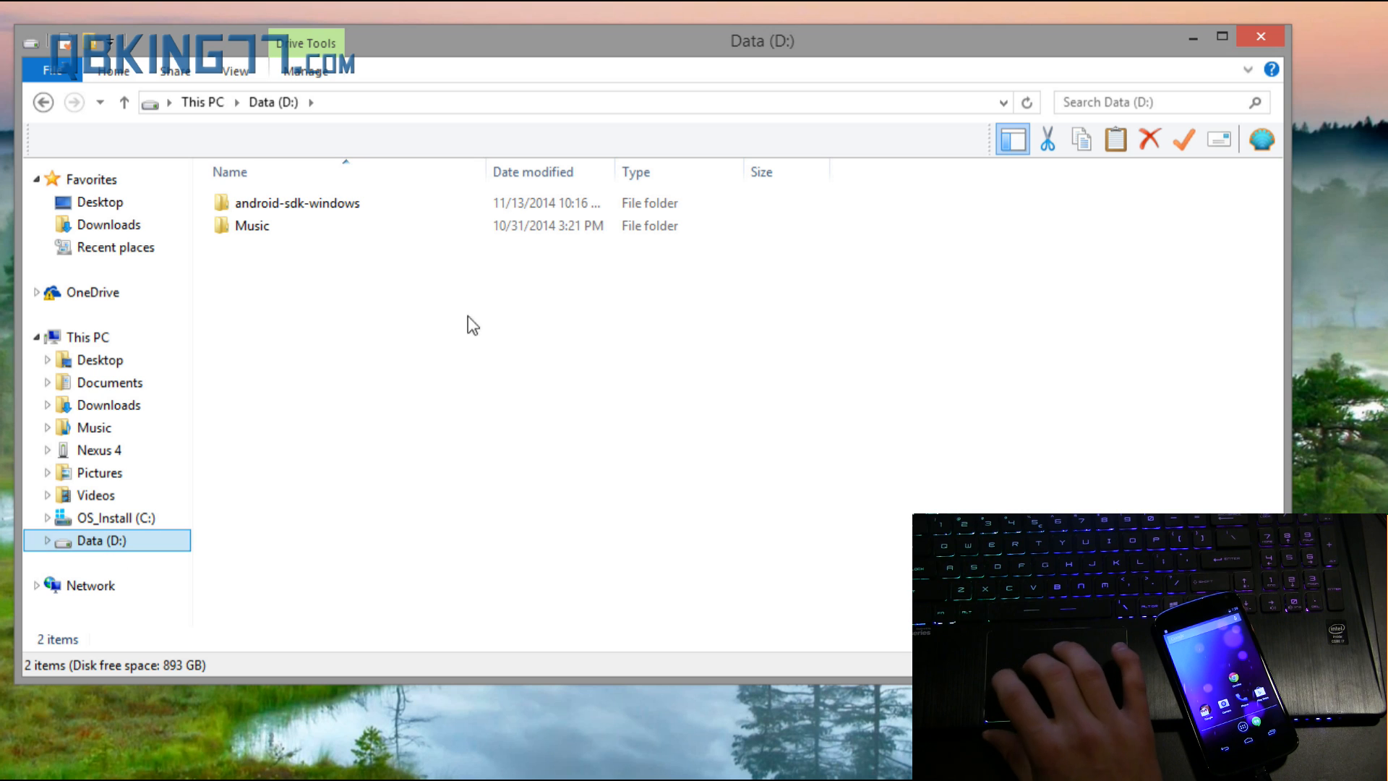
pyautogui.doubleClick(297, 202)
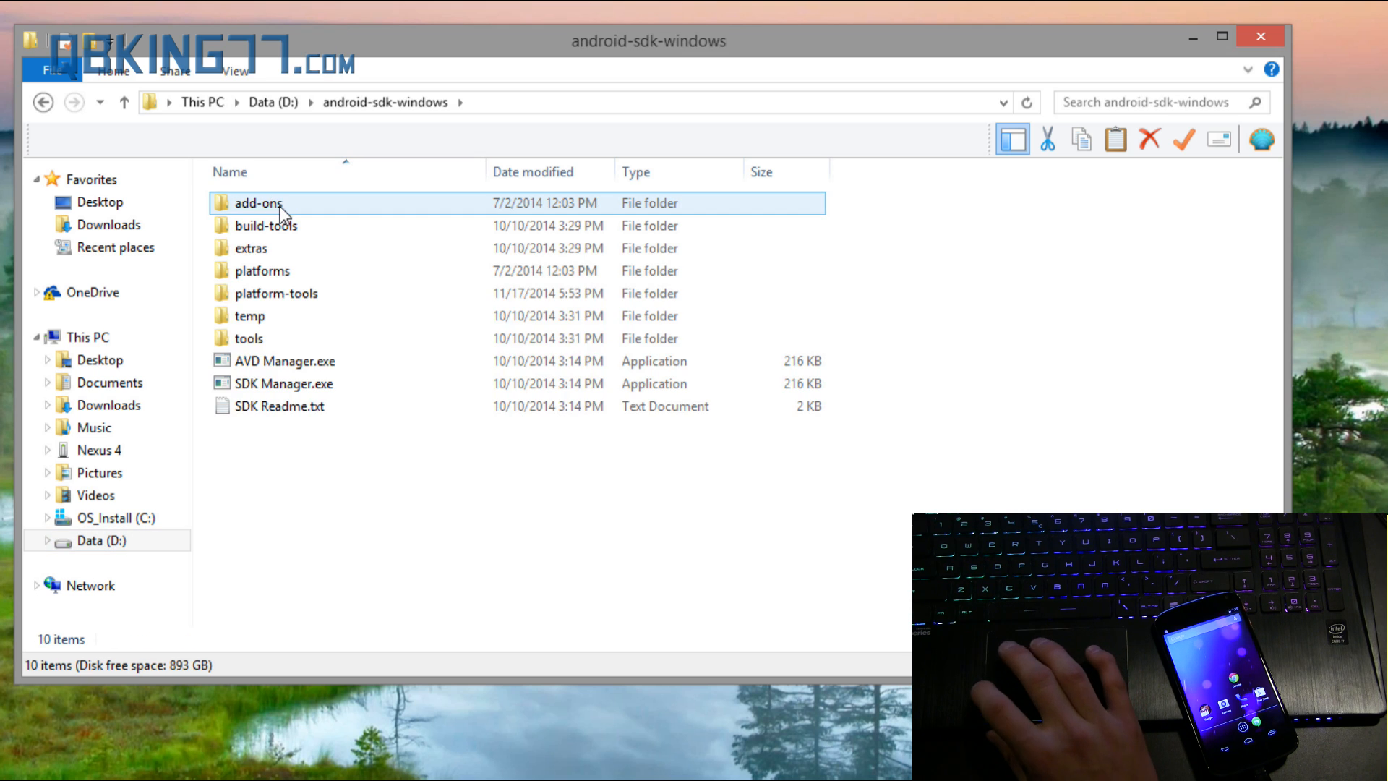
pyautogui.click(275, 293)
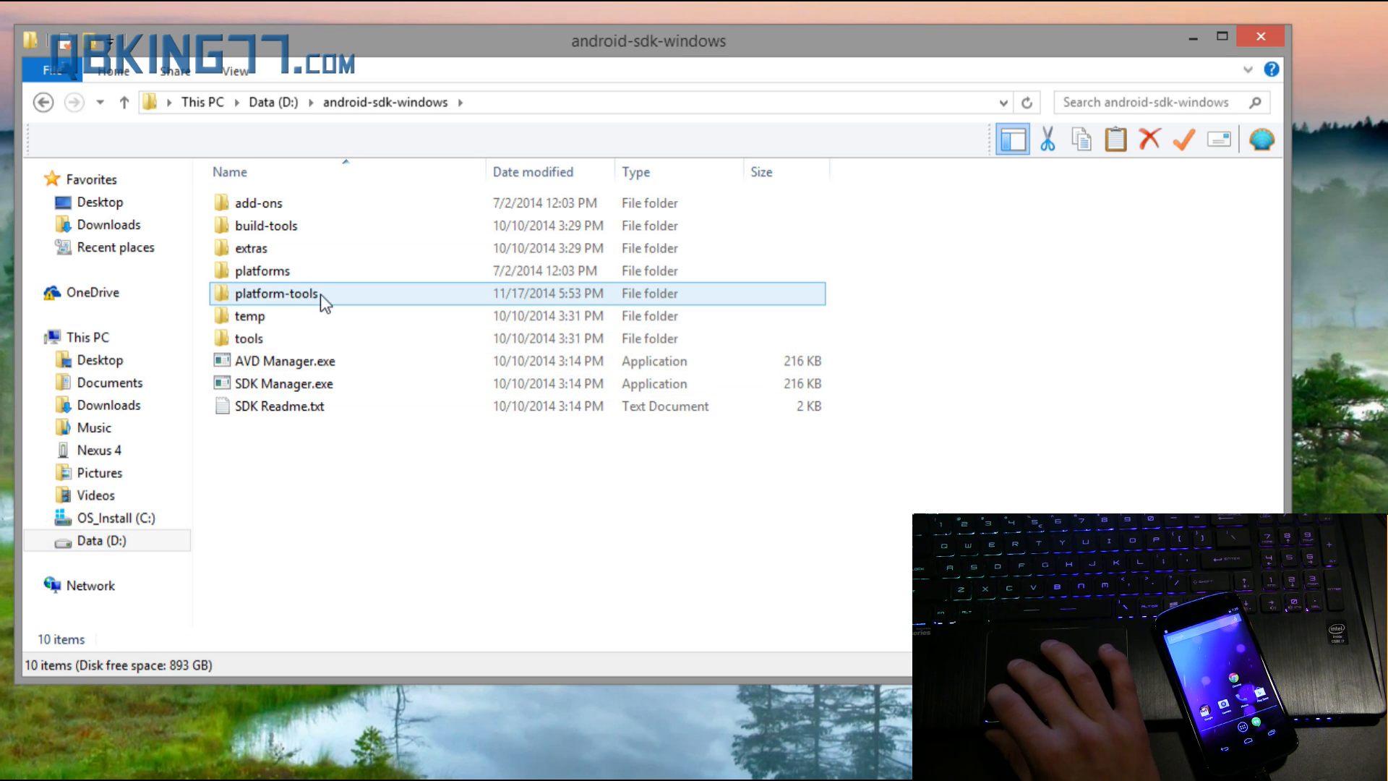
pyautogui.doubleClick(275, 293)
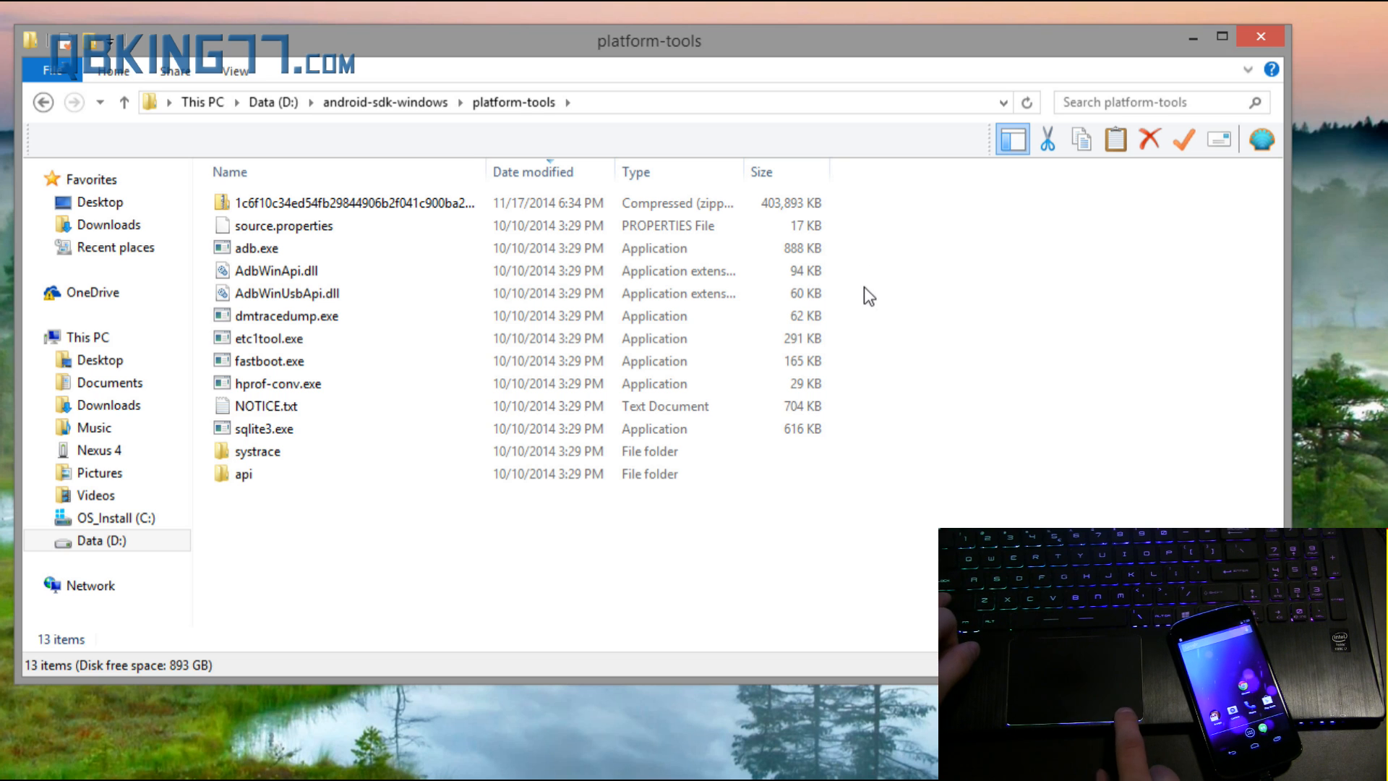
# Step: Open a command window in platform-tools and run 'adb devices' to list connected devices
pyautogui.rightClick(867, 294)
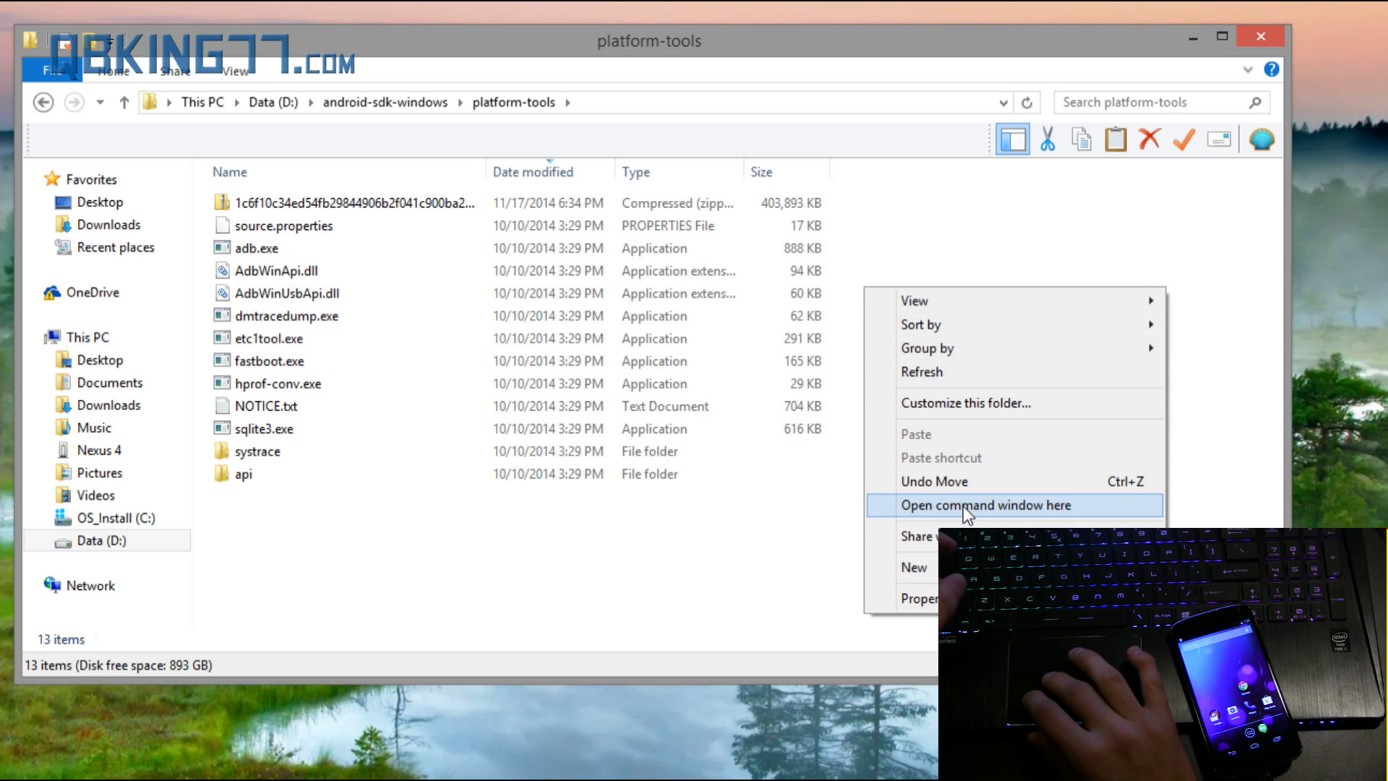
pyautogui.click(985, 505)
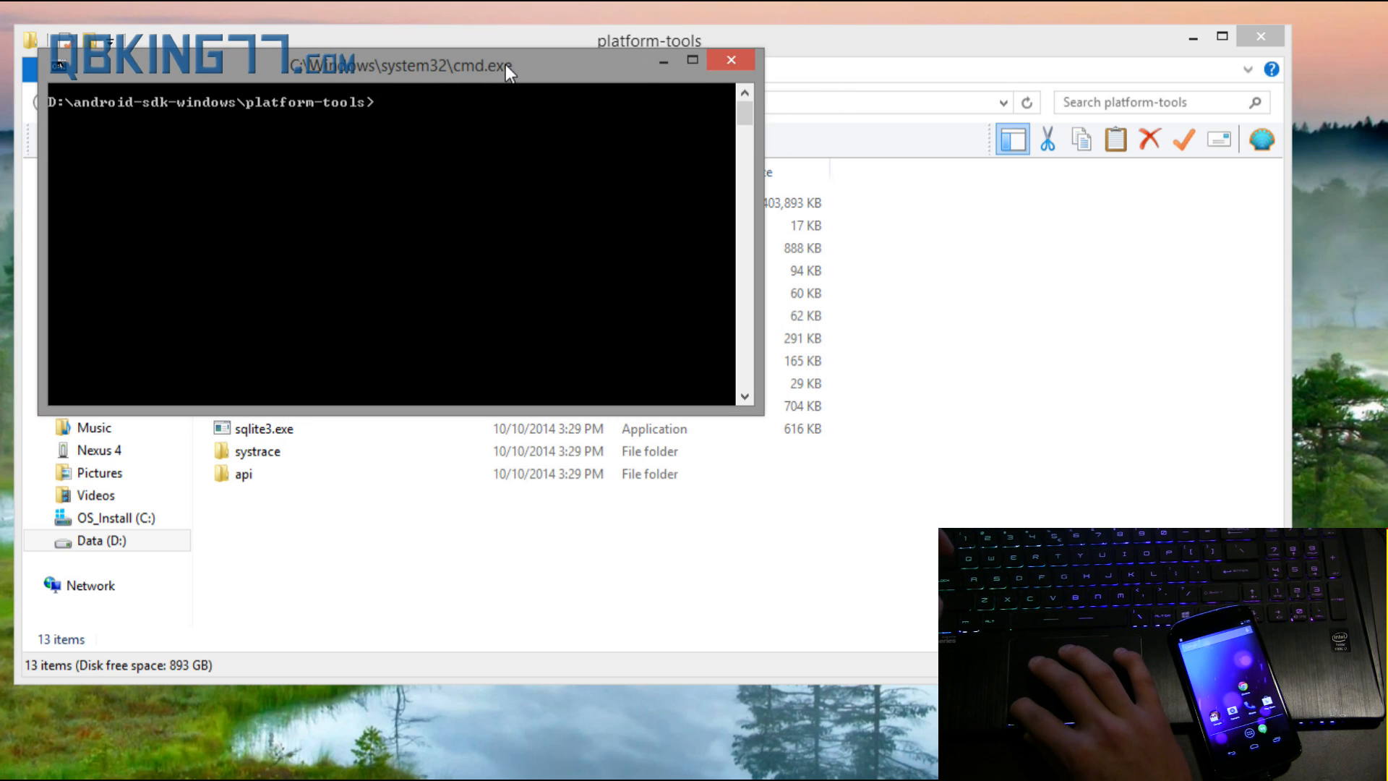
pyautogui.write('a')
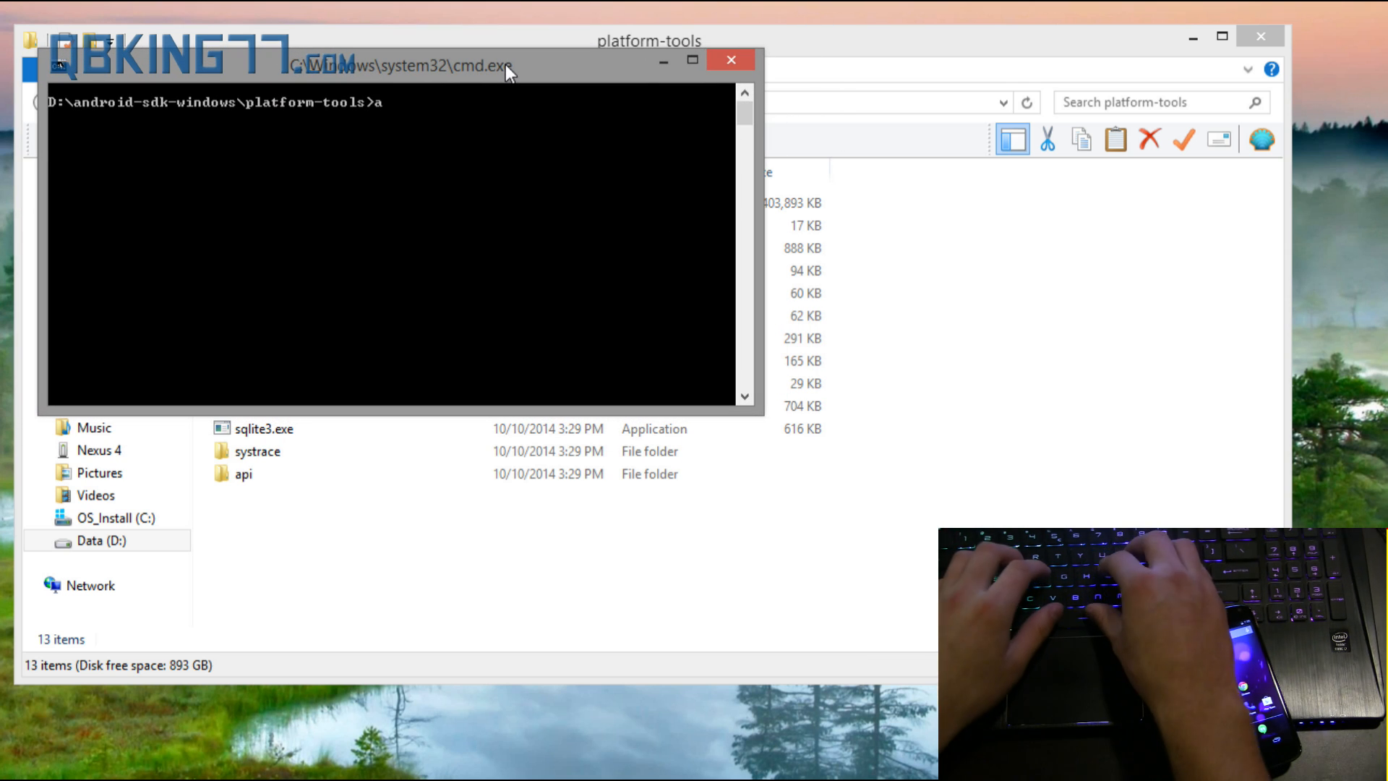
pyautogui.write('db devices')
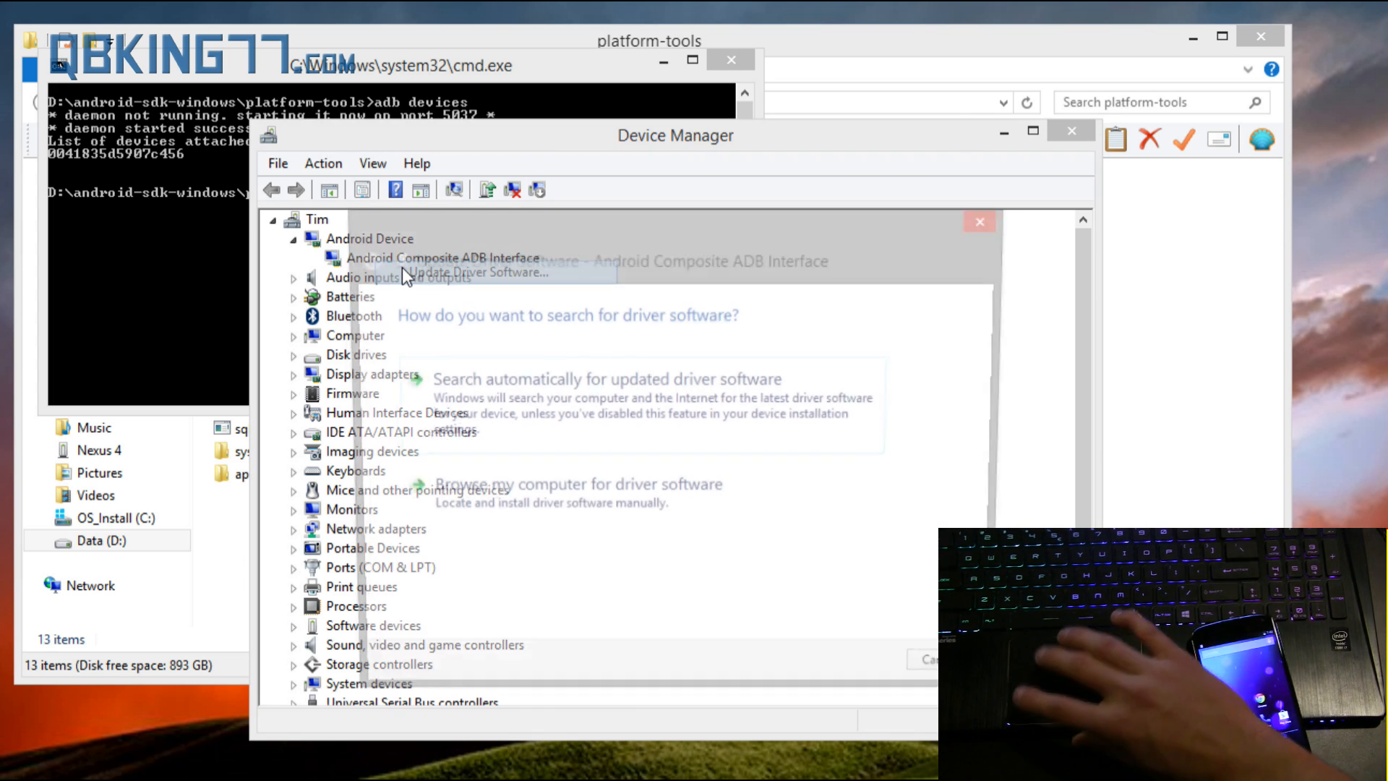
# Step: Manually pick Android Composite ADB Interface from the installed drivers list and install it
pyautogui.click(573, 484)
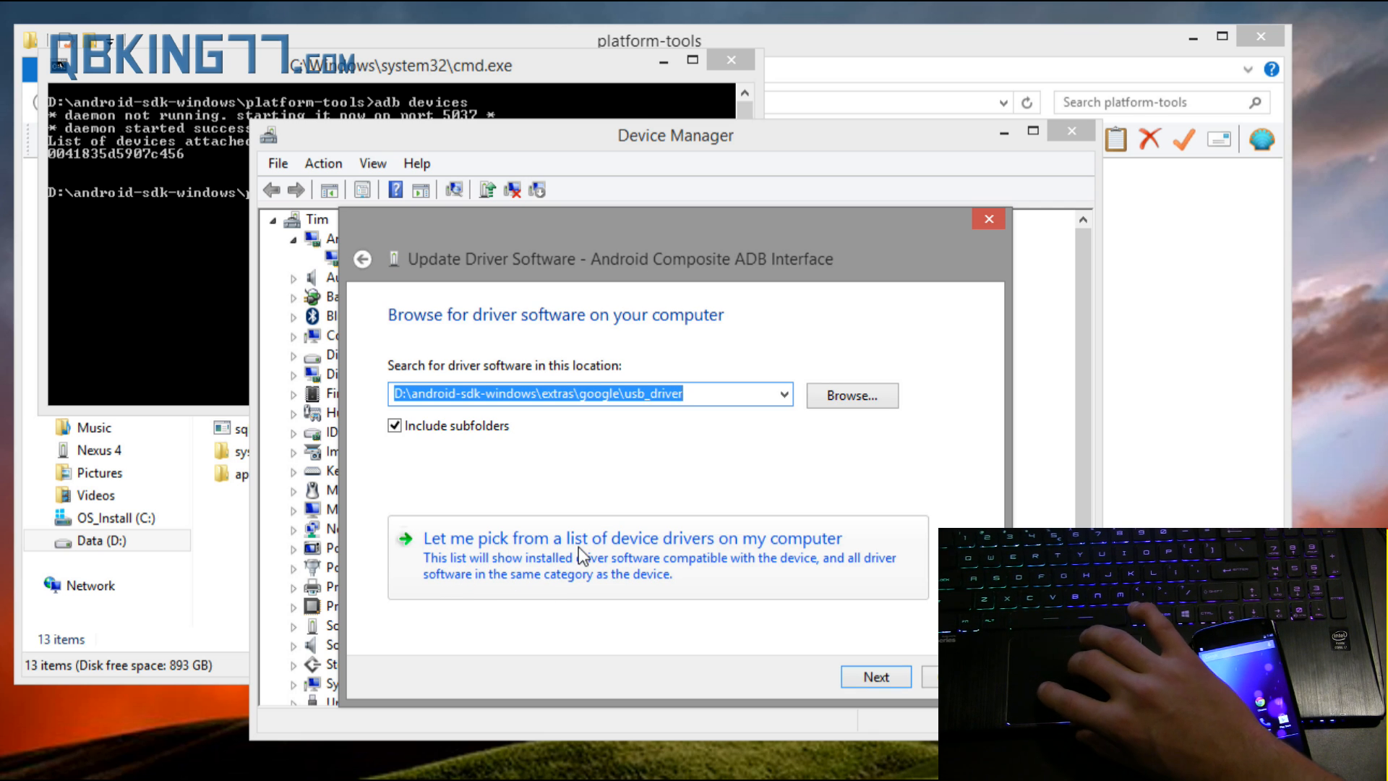
pyautogui.click(633, 538)
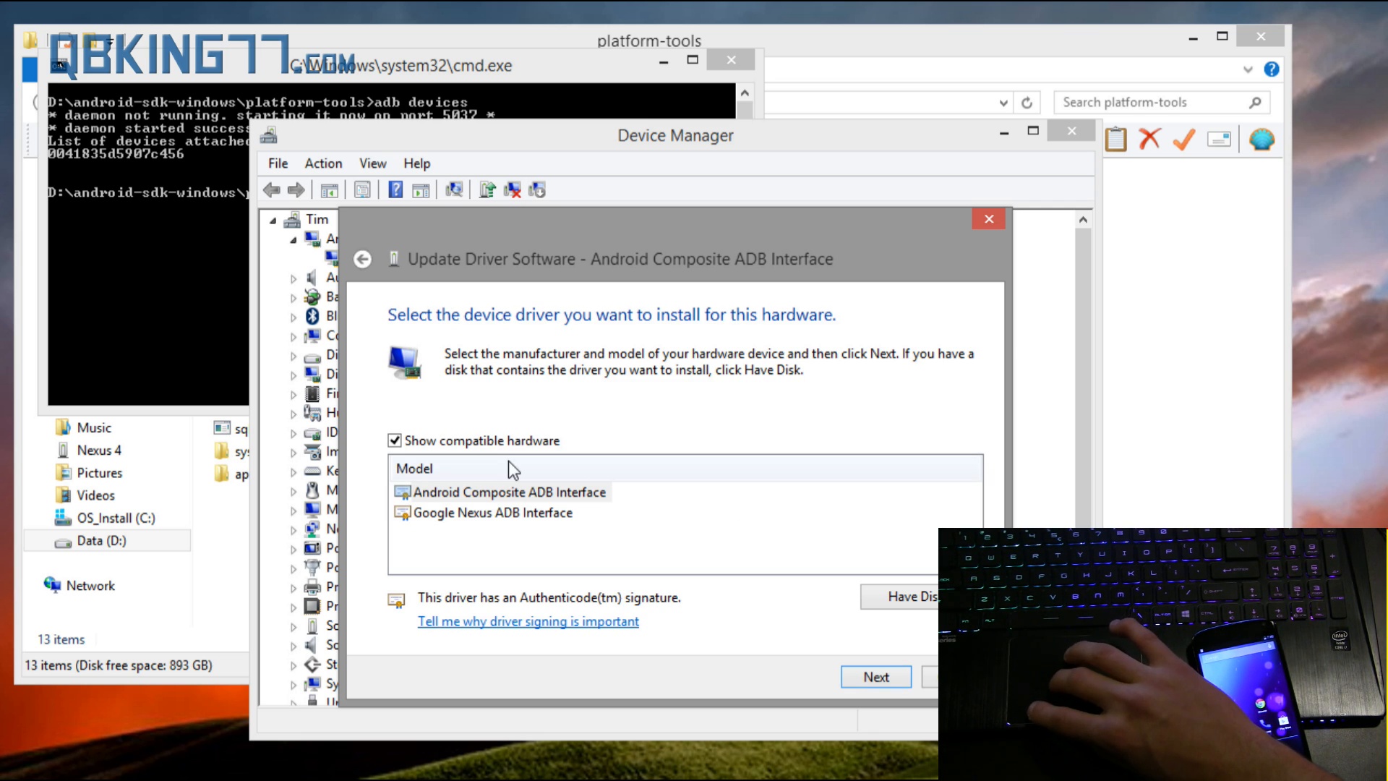
pyautogui.click(495, 512)
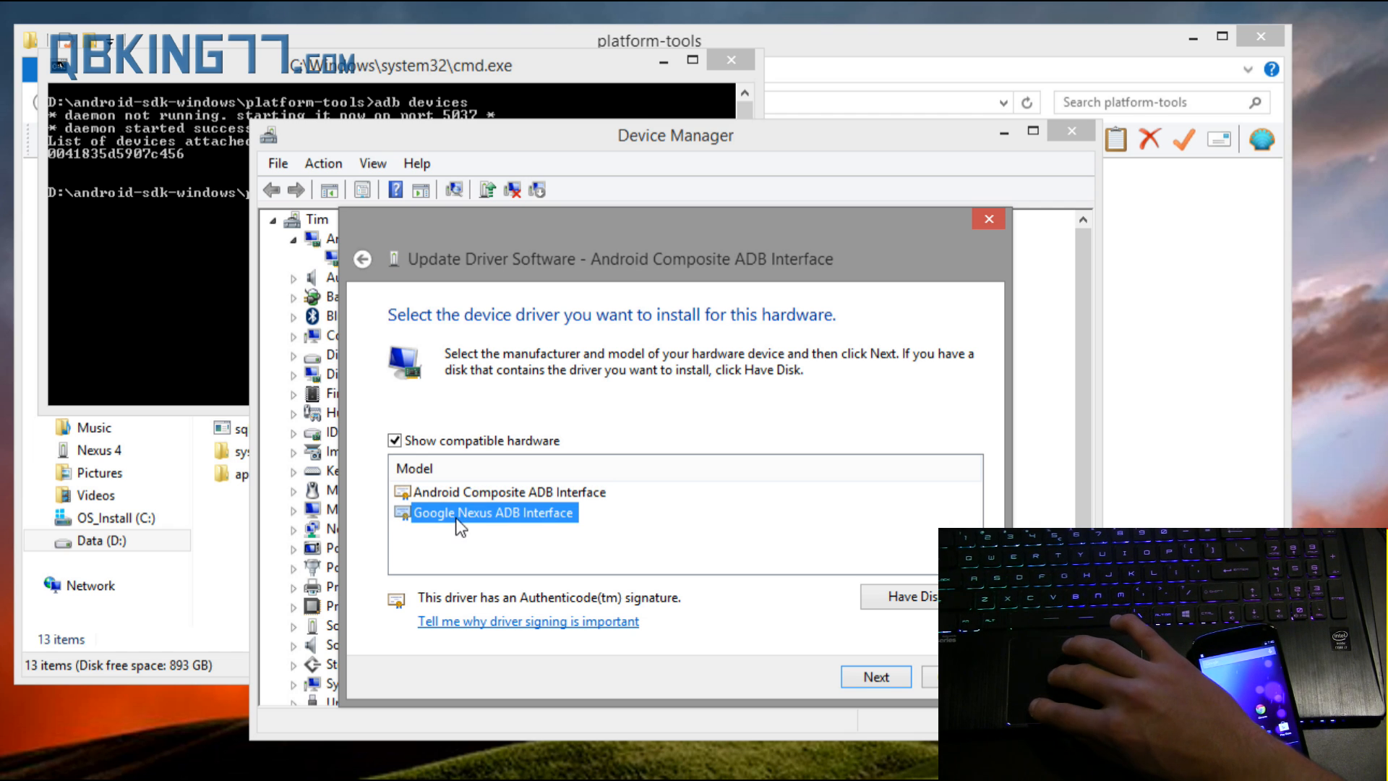
pyautogui.click(507, 492)
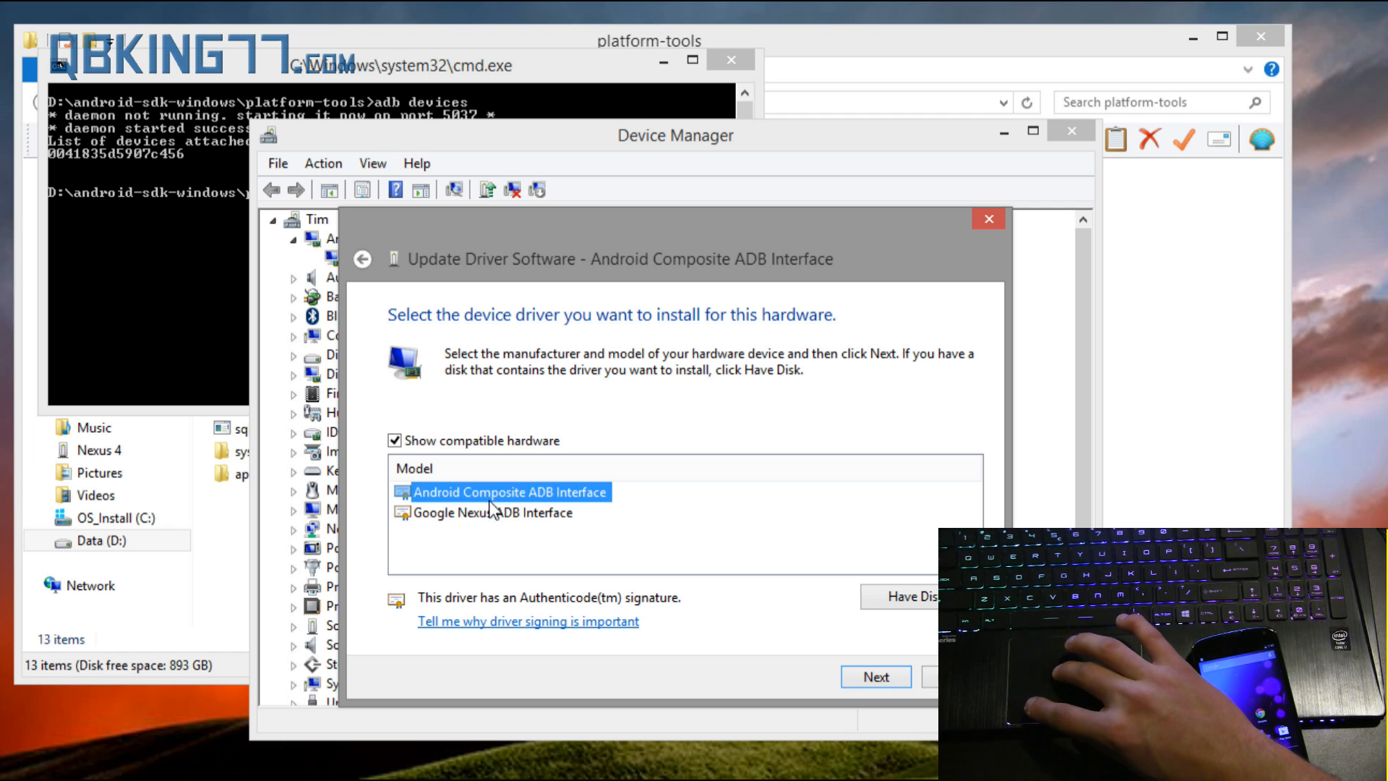
pyautogui.moveTo(643, 505)
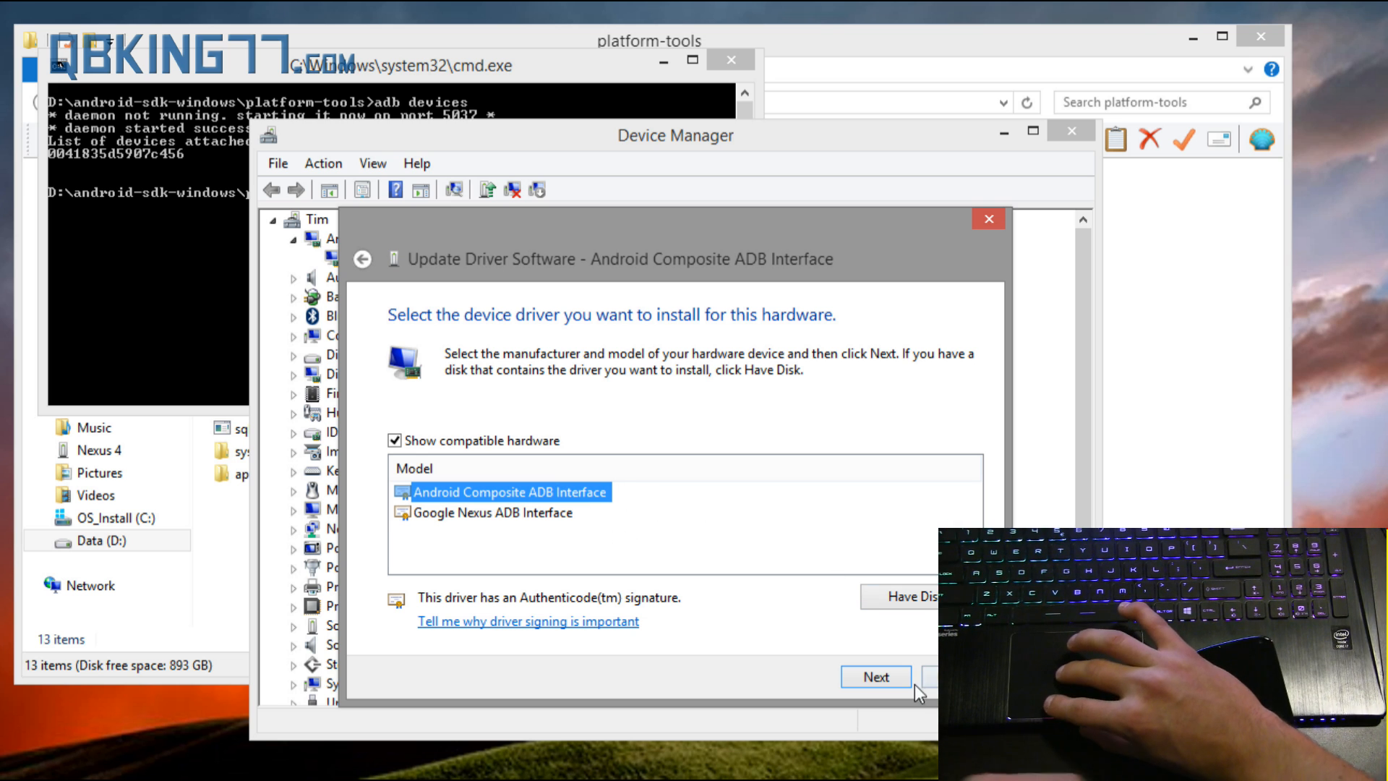
pyautogui.click(875, 677)
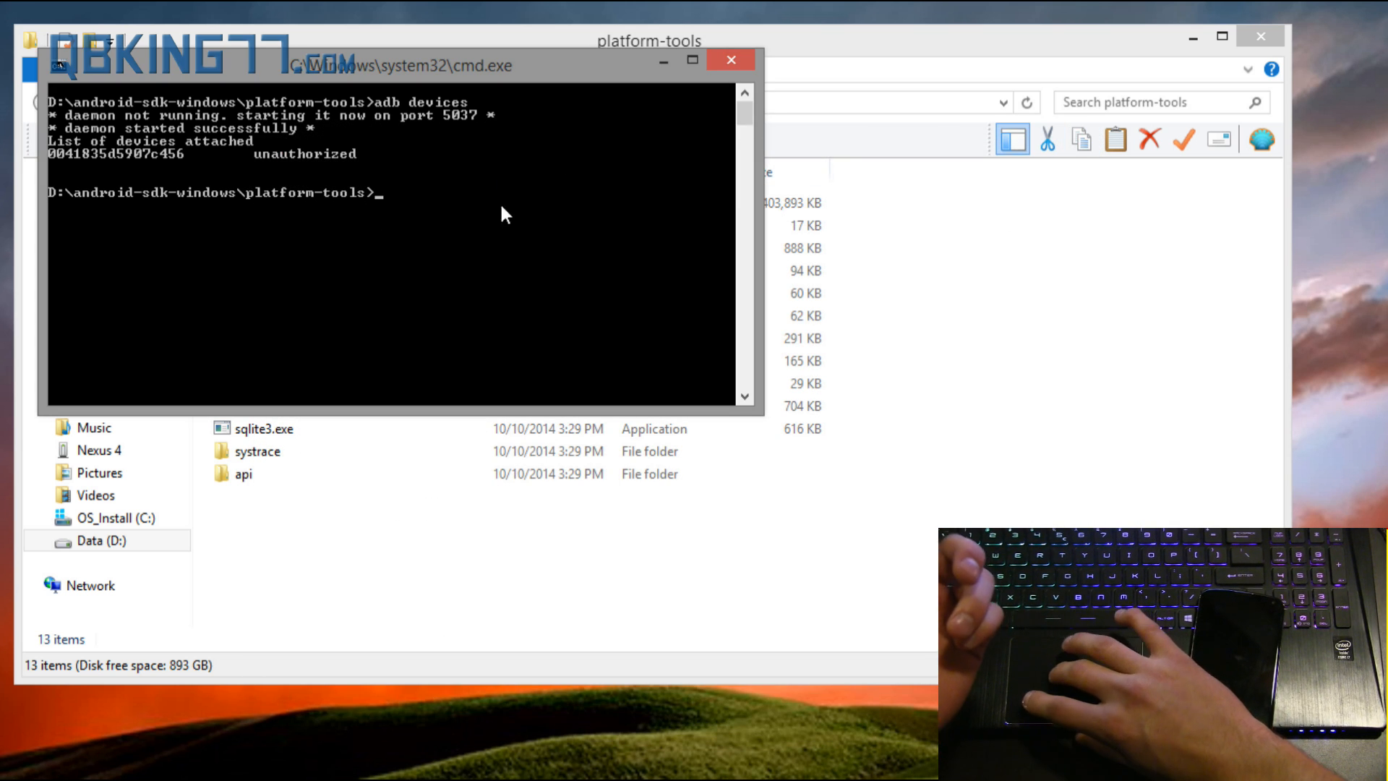
# Step: Run 'adb devices' to confirm the phone is authorized, then 'adb reboot recovery'
pyautogui.write('adb devices')
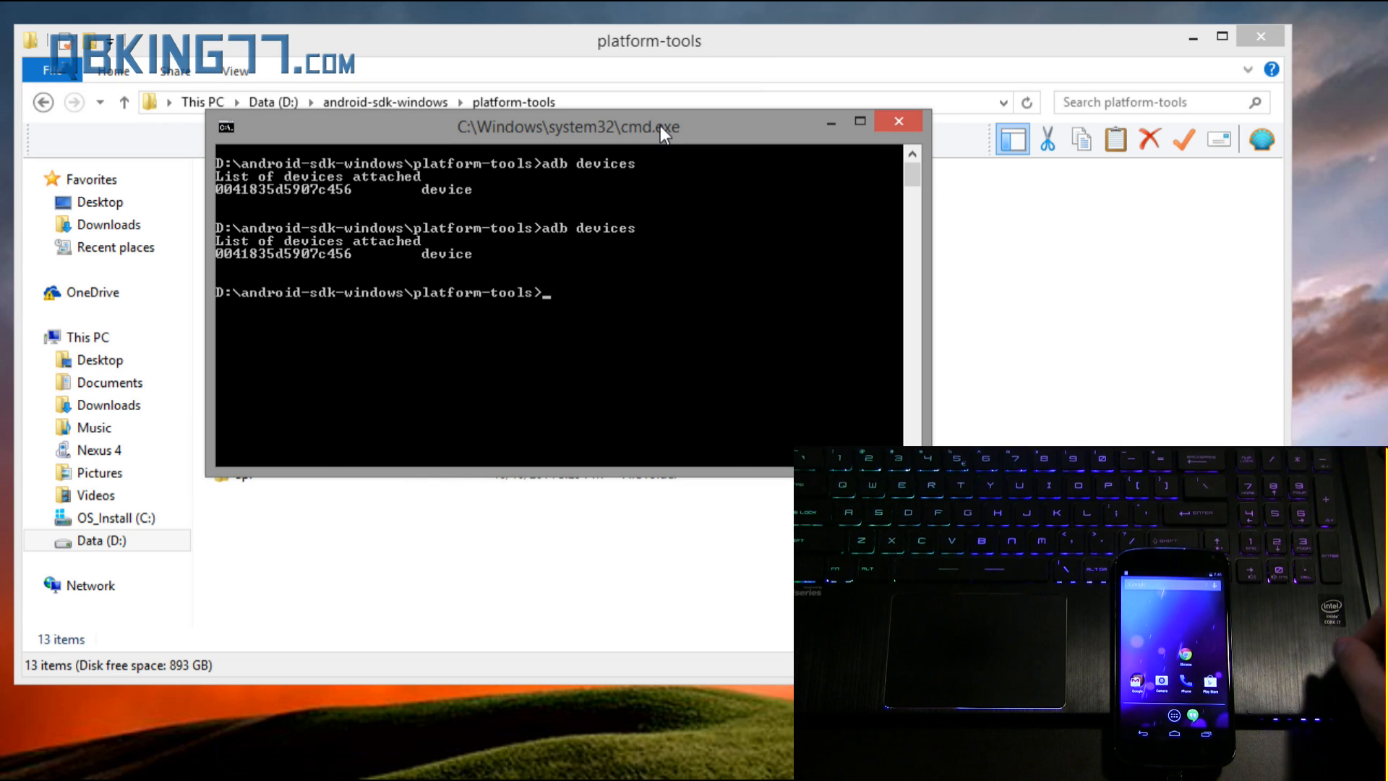
pyautogui.write('adb')
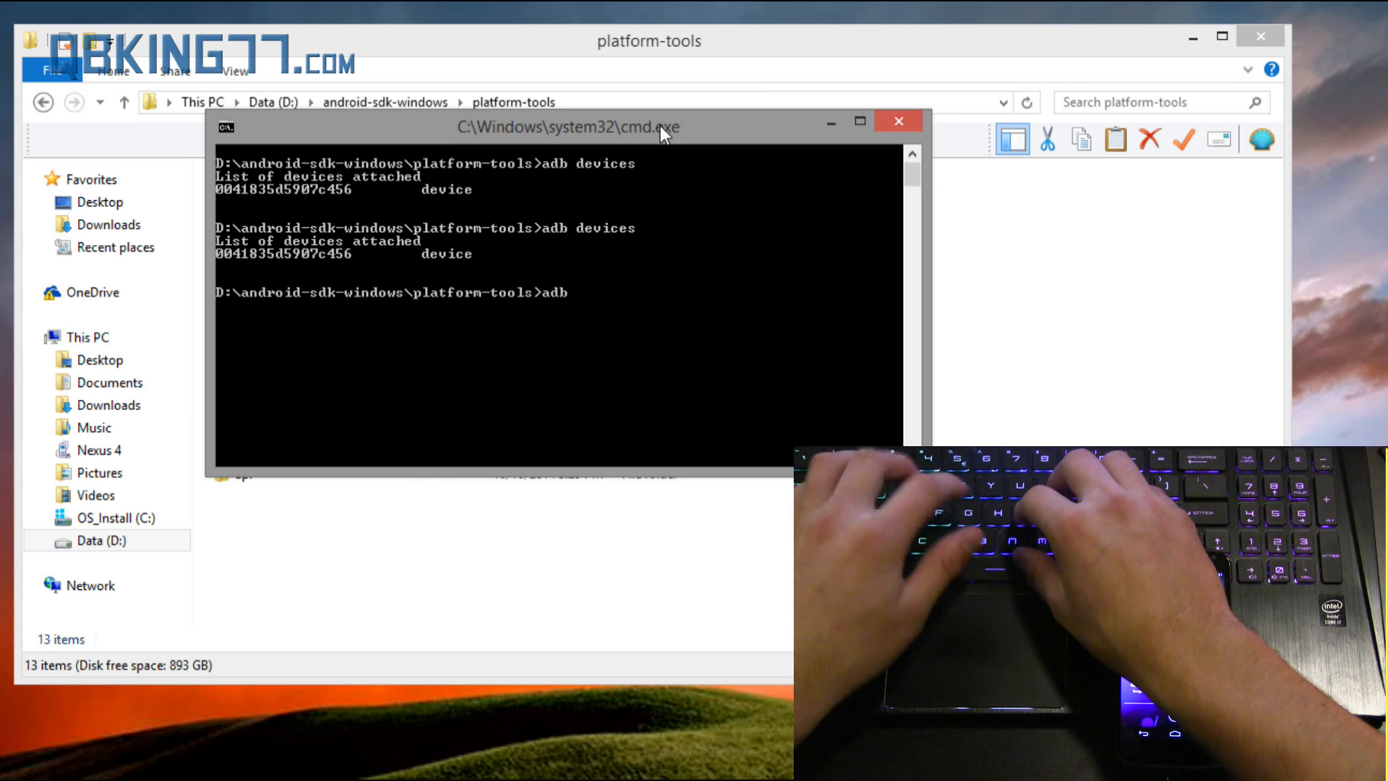
pyautogui.write('reboot reco')
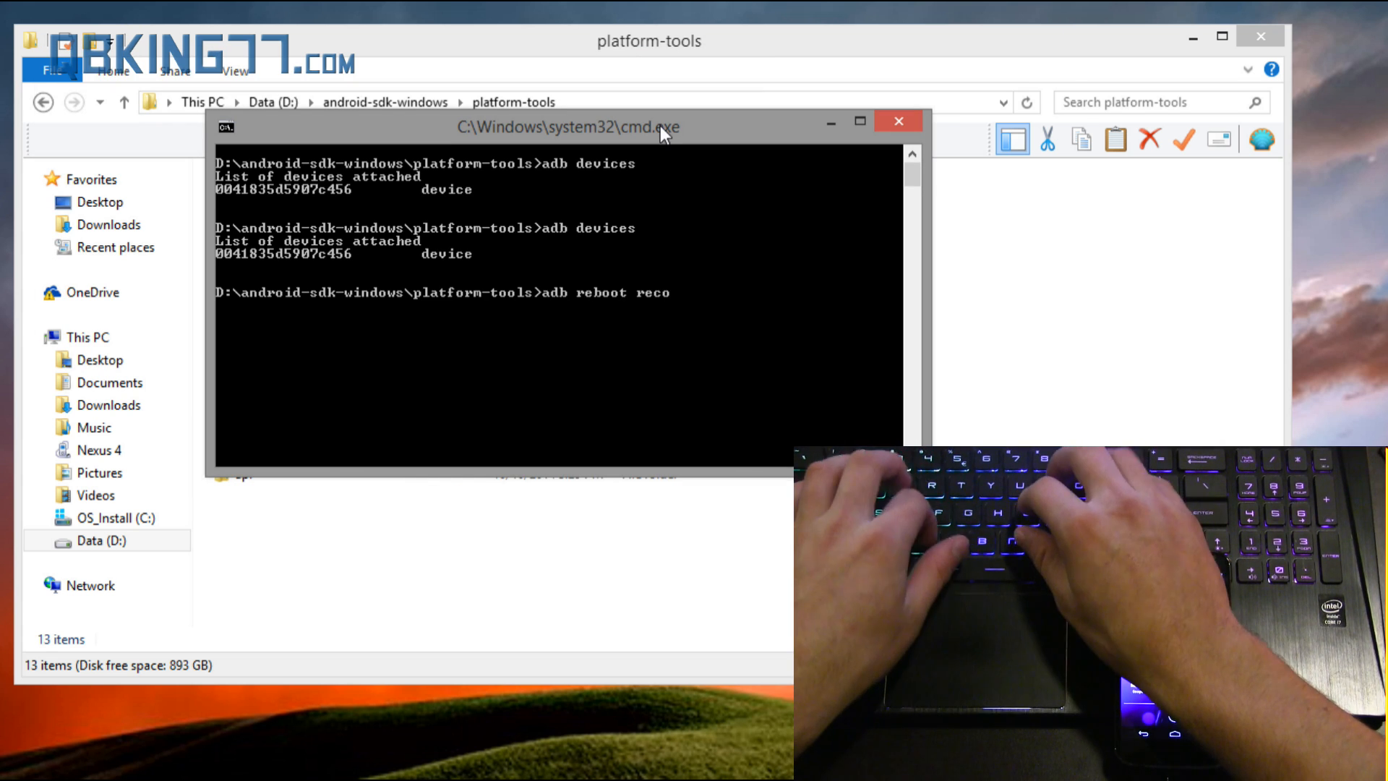
pyautogui.write('very')
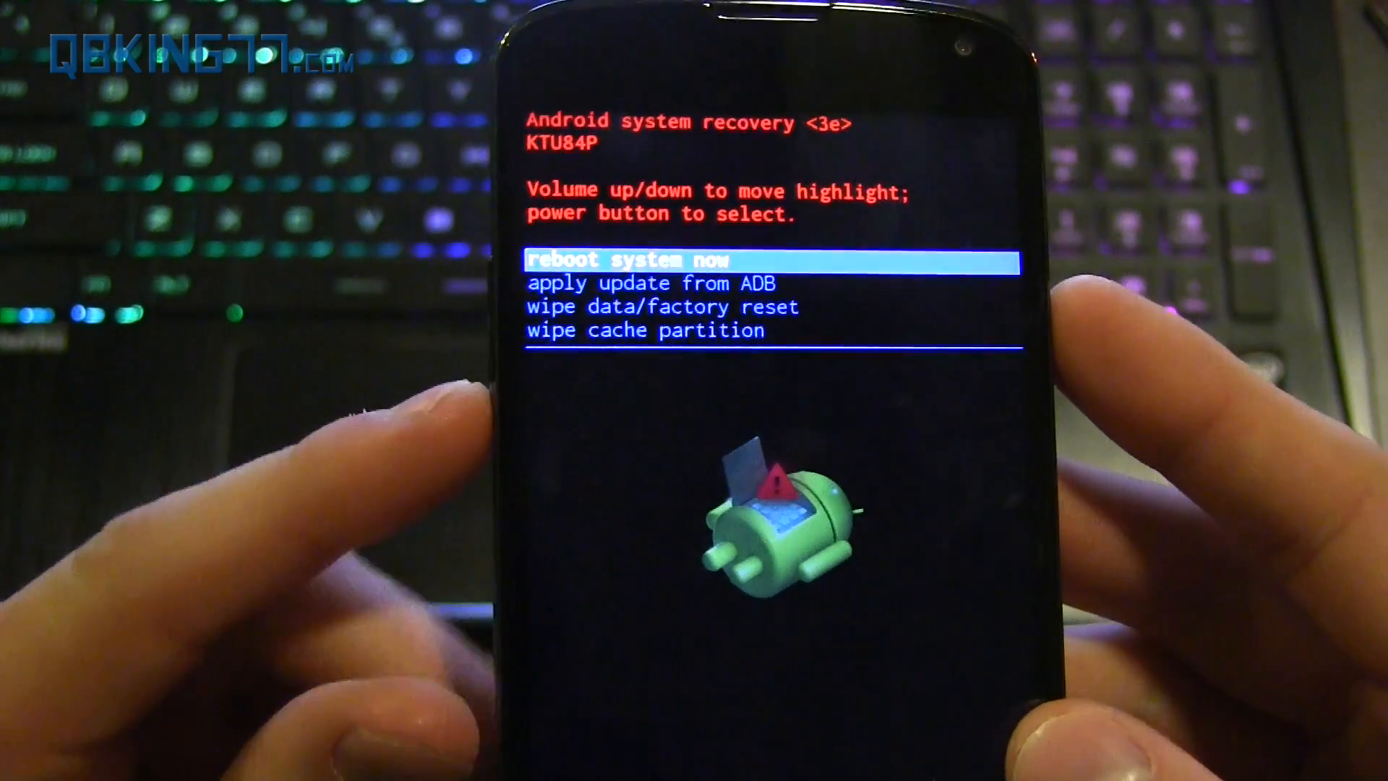
# Step: Highlight 'apply update from ADB' in system recovery with volume down and select it
pyautogui.press('VolumeDown')
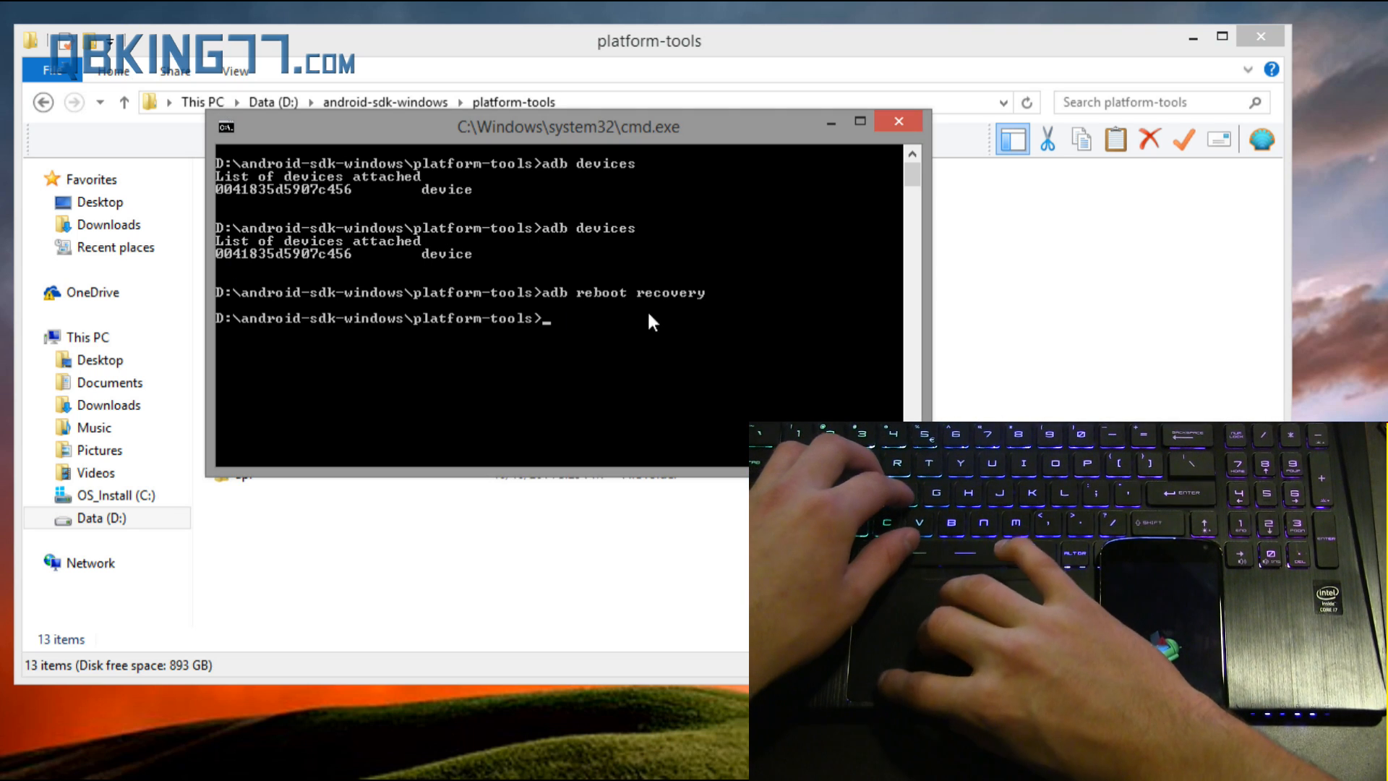
# Step: Run 'adb sideload' with the LRX21T-from-KTU84P OTA zip file name to send the update
pyautogui.write('adb sid')
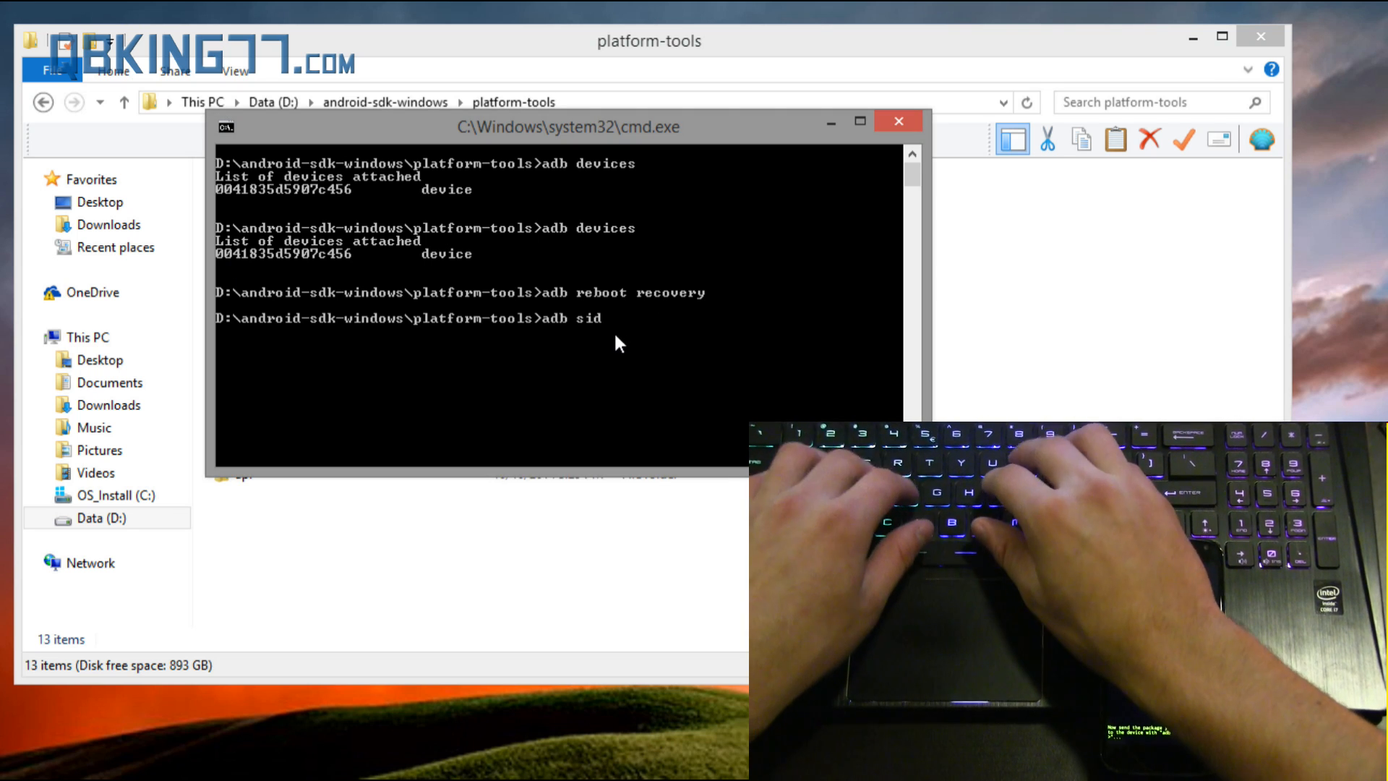
pyautogui.write('eload')
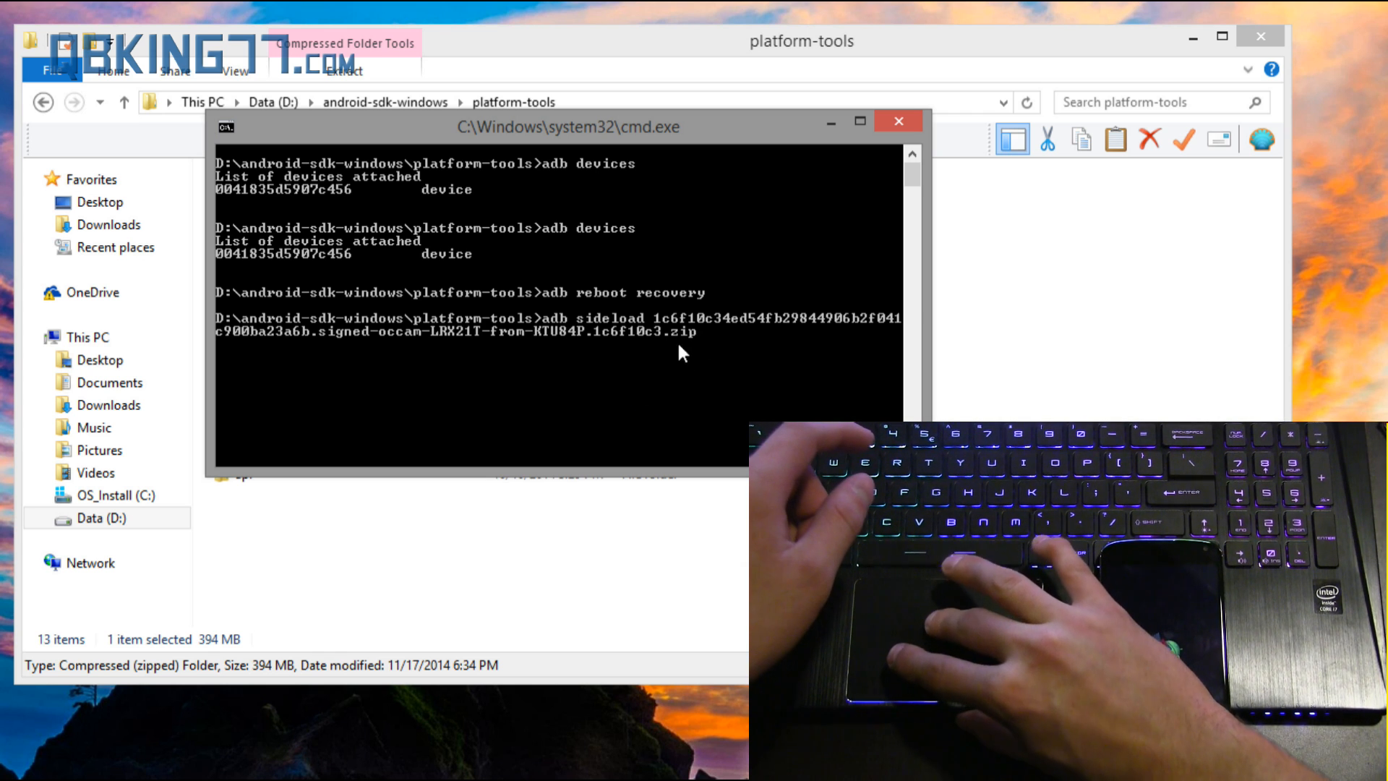
pyautogui.press('backspace')
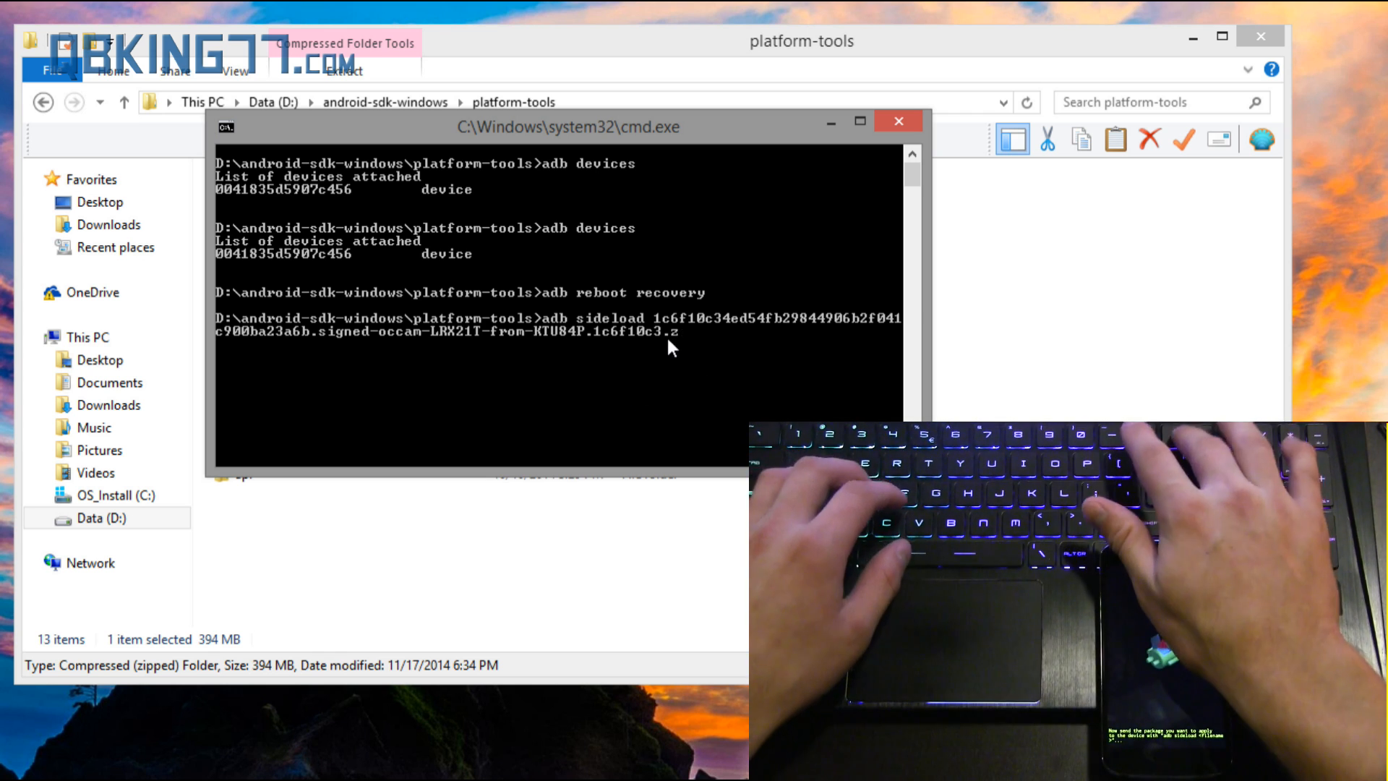
pyautogui.write('ip')
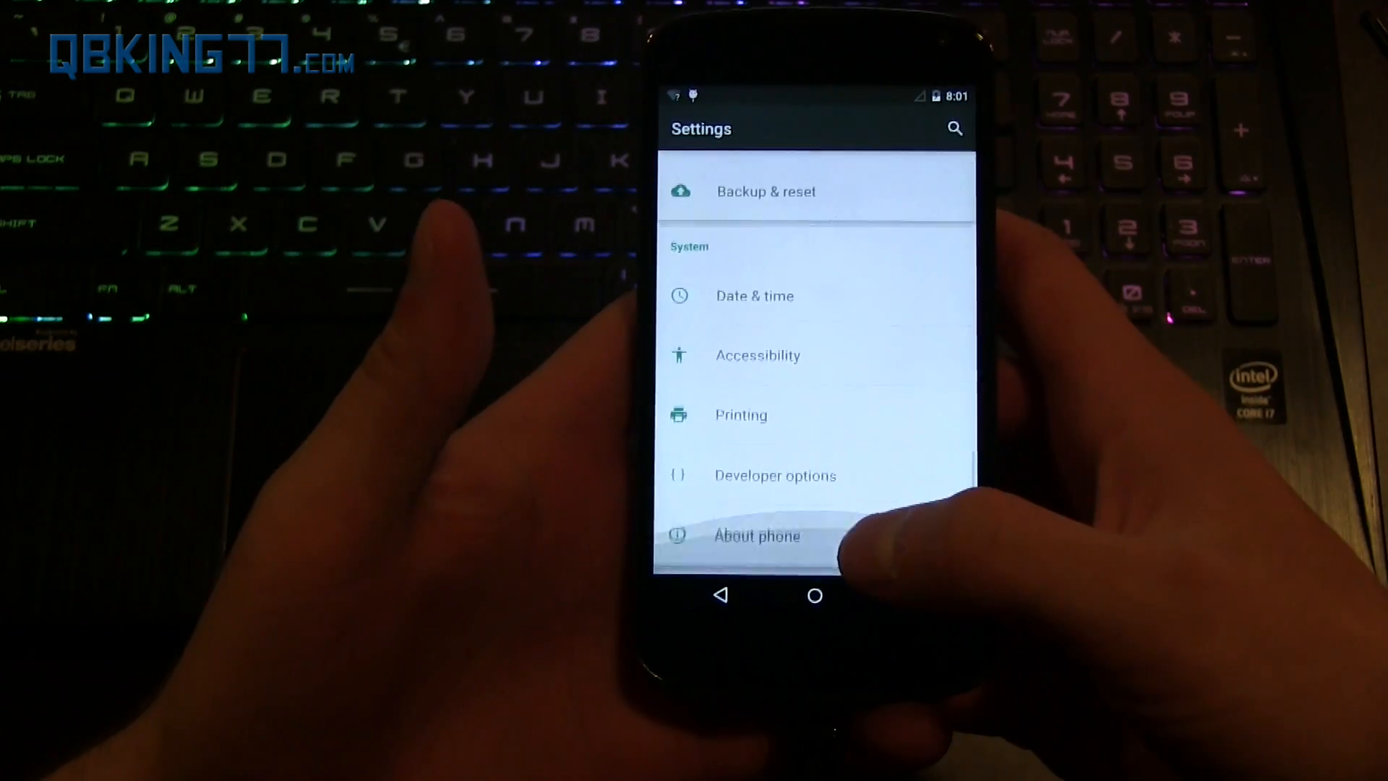
# Step: Launch the Lollipop Easter egg from About phone, exit it, and open Camera accepting location tagging
pyautogui.click(756, 536)
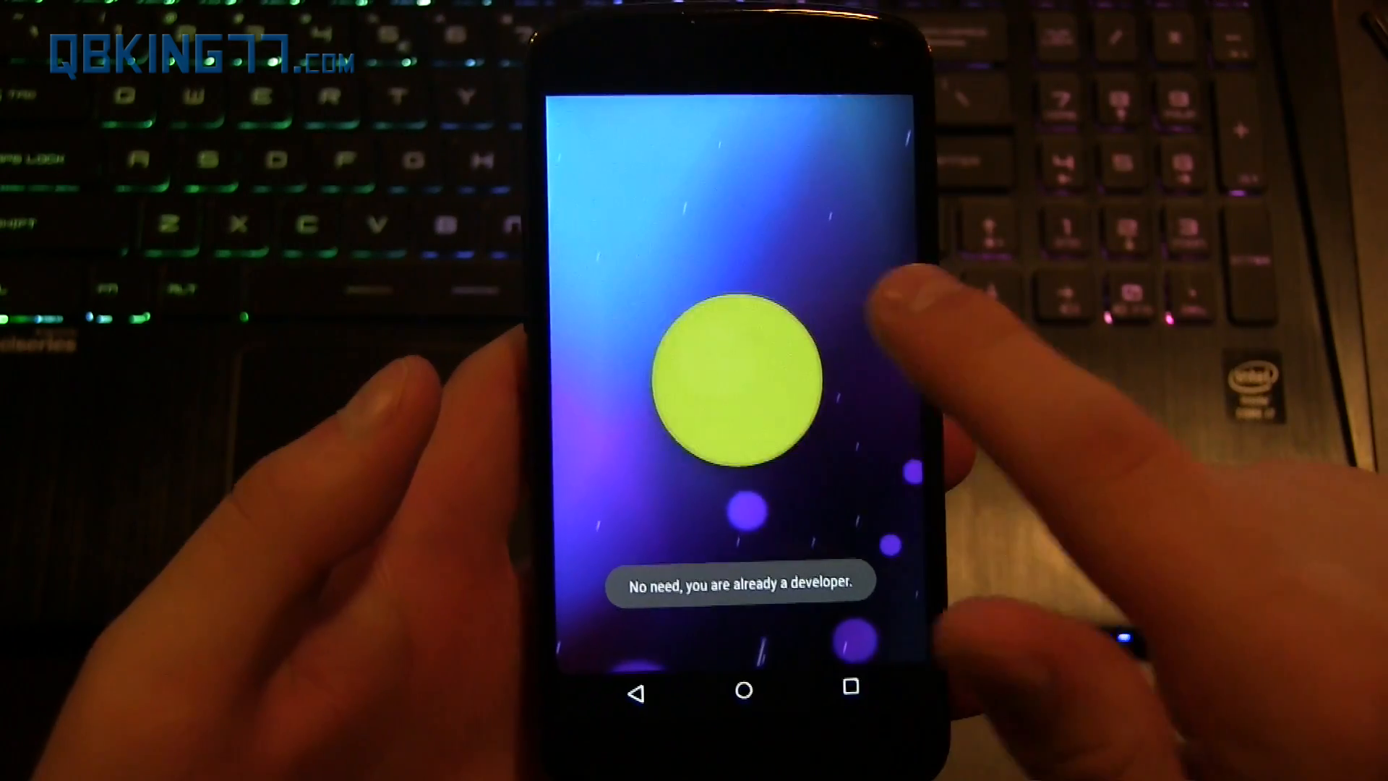
pyautogui.click(742, 376)
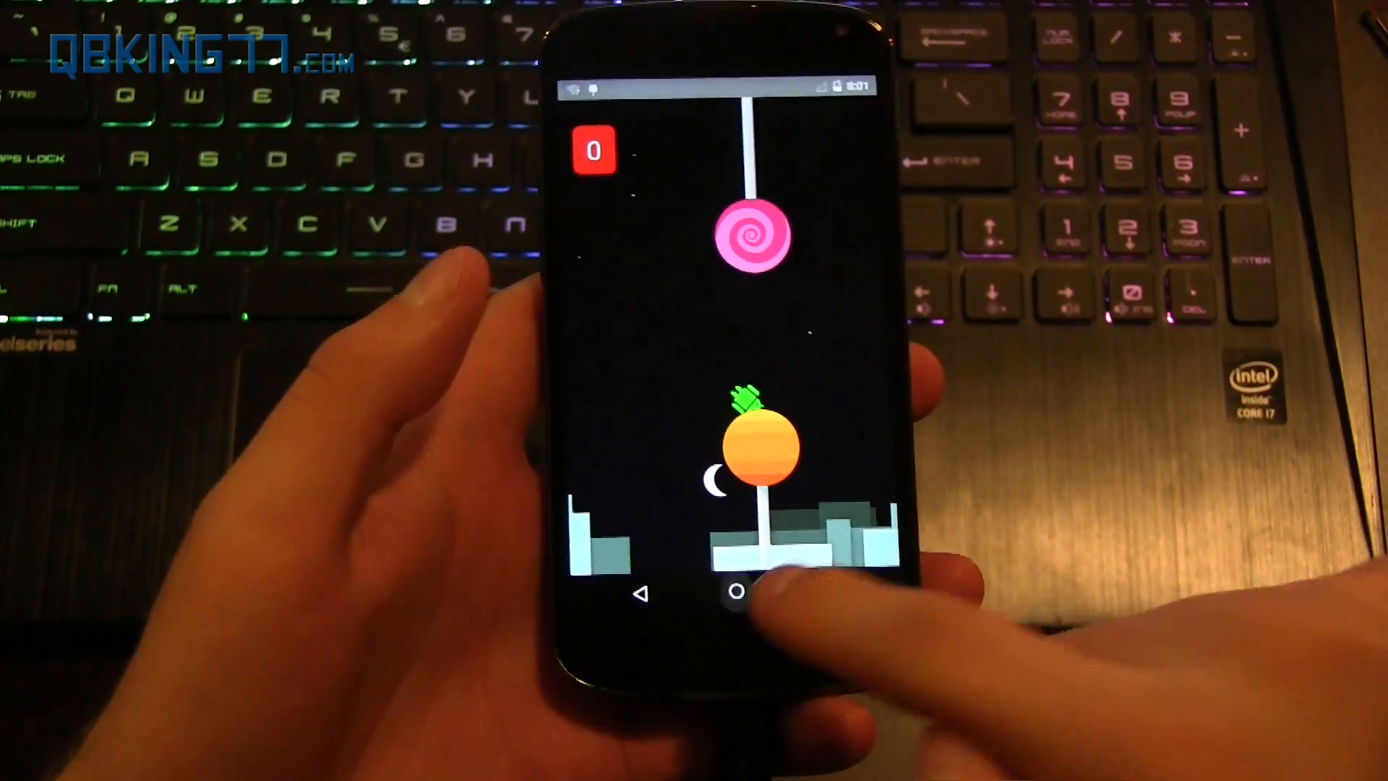
pyautogui.click(727, 590)
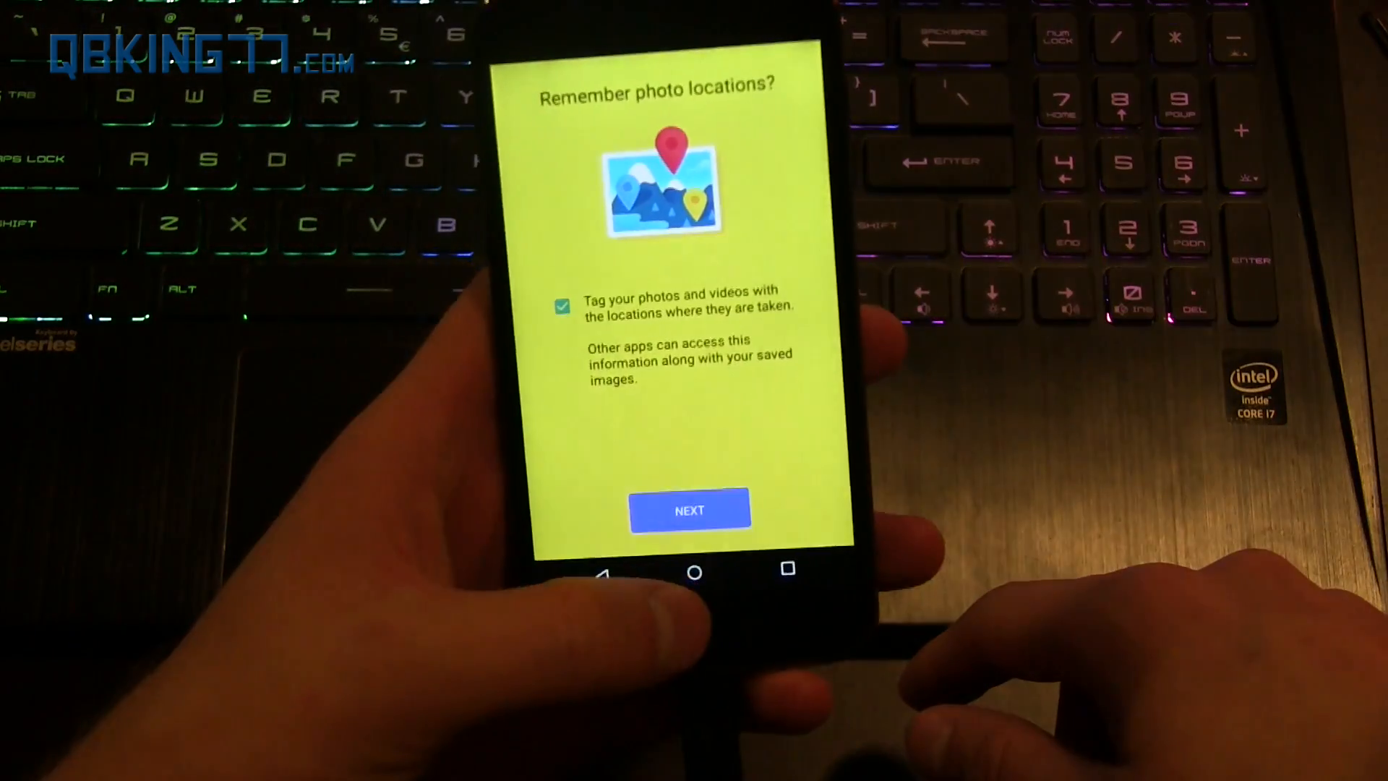
pyautogui.click(688, 511)
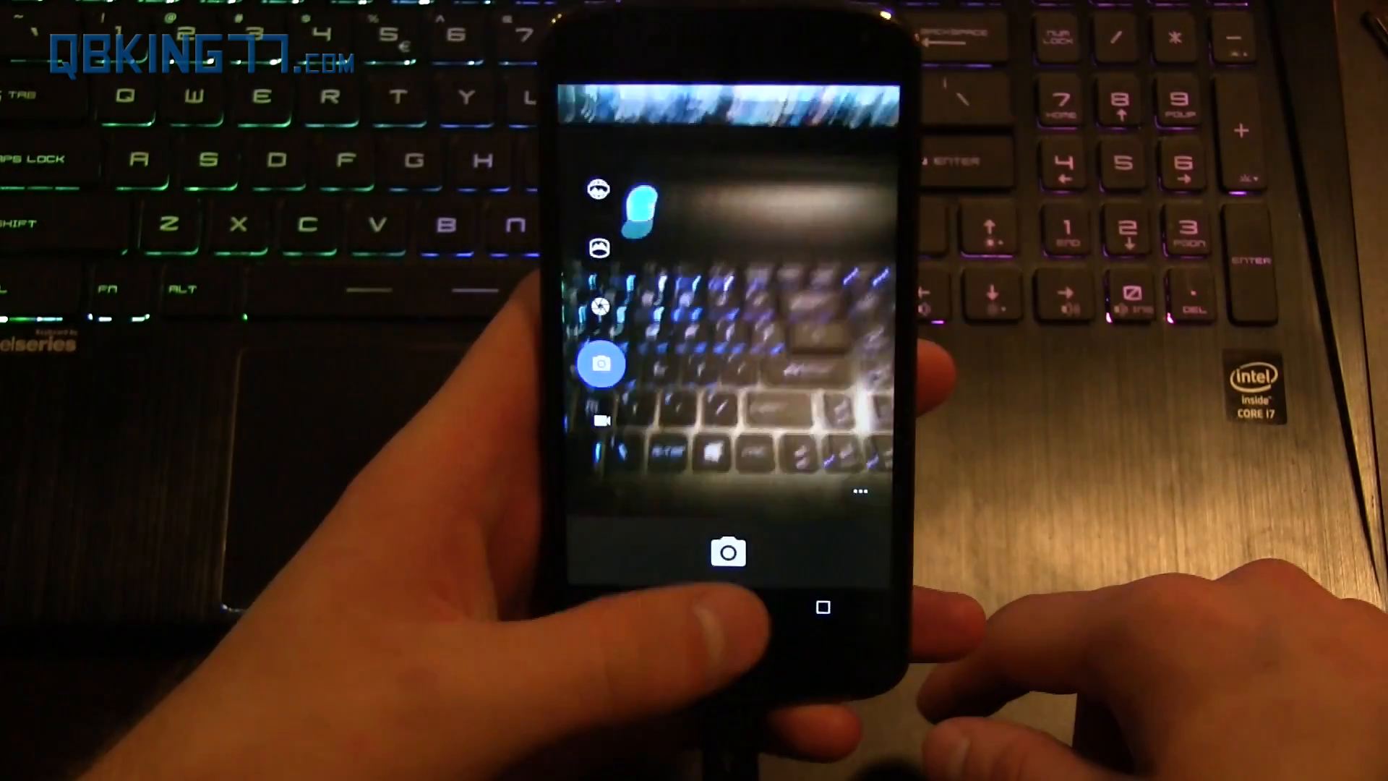